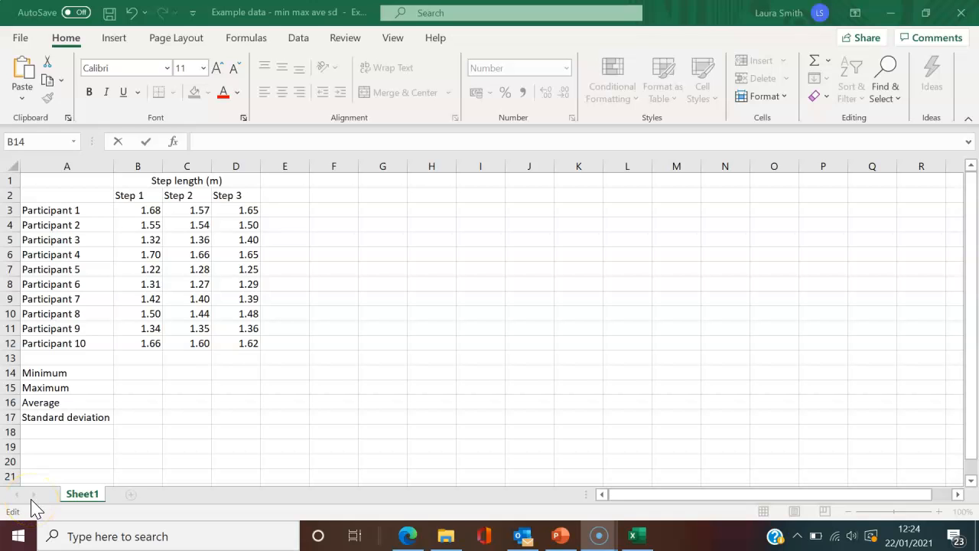
{"action": "mouse_move", "coordinate": [202, 321]}
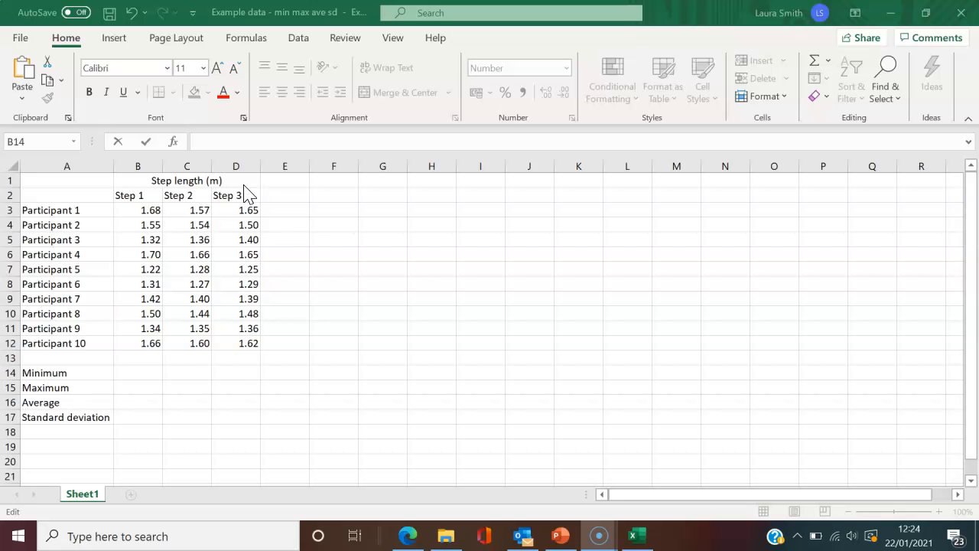
{"action": "mouse_move", "coordinate": [84, 375]}
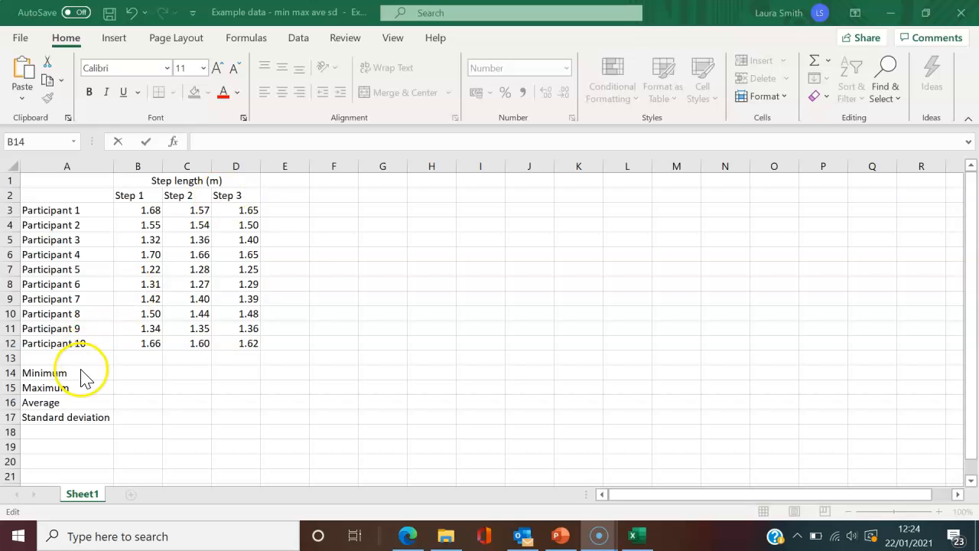
Enter =MIN(B3:B12) in B14 so the Step 1 minimum shows 1.22.
{"action": "left_click", "coordinate": [138, 372]}
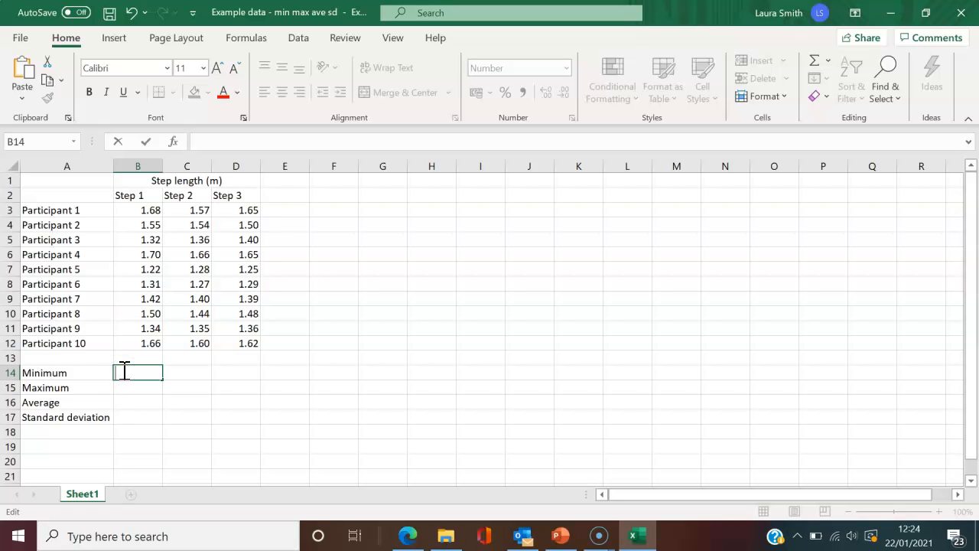
{"action": "mouse_move", "coordinate": [136, 285]}
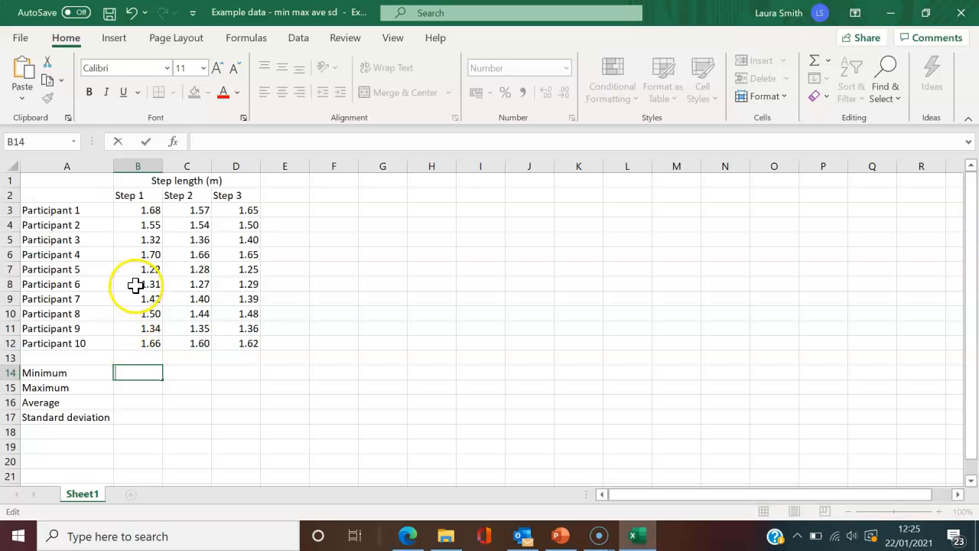
{"action": "mouse_move", "coordinate": [127, 343]}
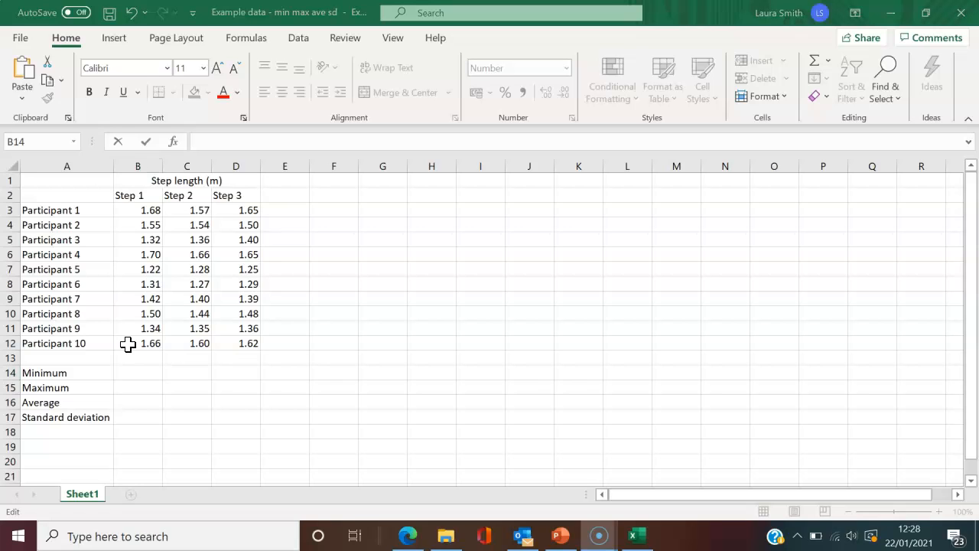
{"action": "left_click", "coordinate": [138, 372]}
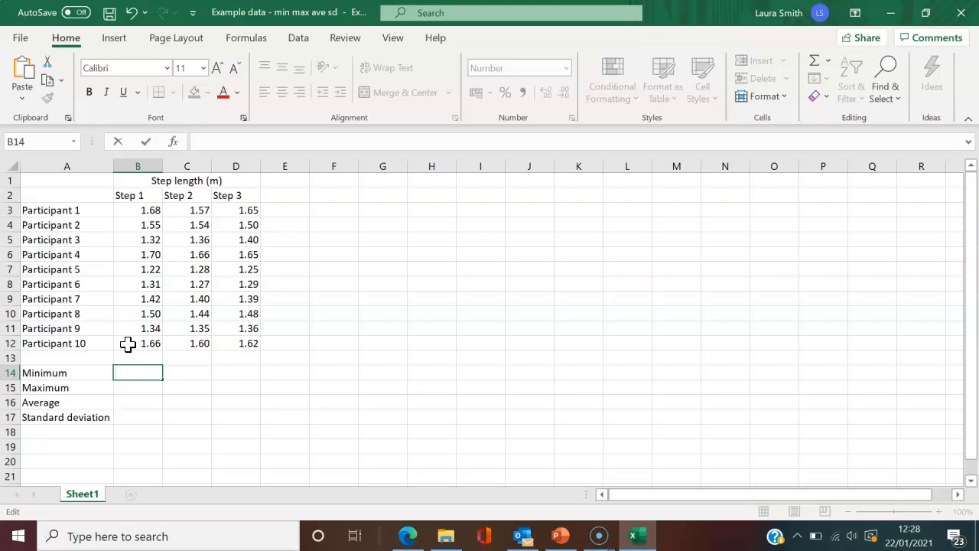
{"action": "type", "text": "="}
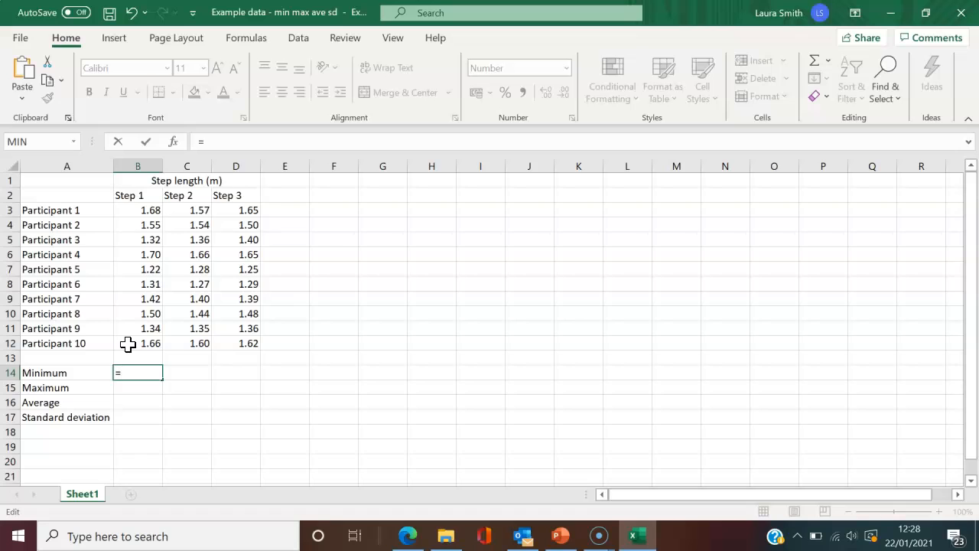
{"action": "type", "text": "min"}
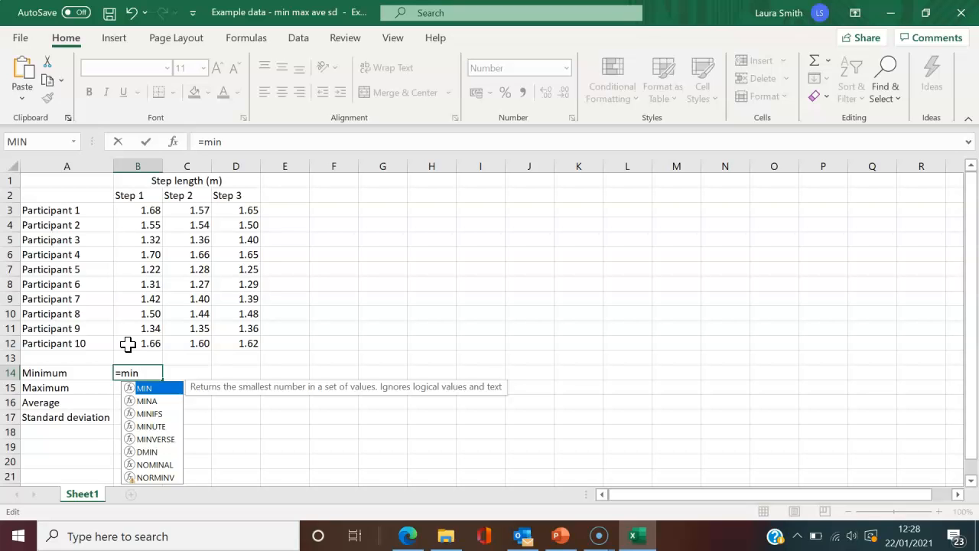
{"action": "mouse_move", "coordinate": [145, 398]}
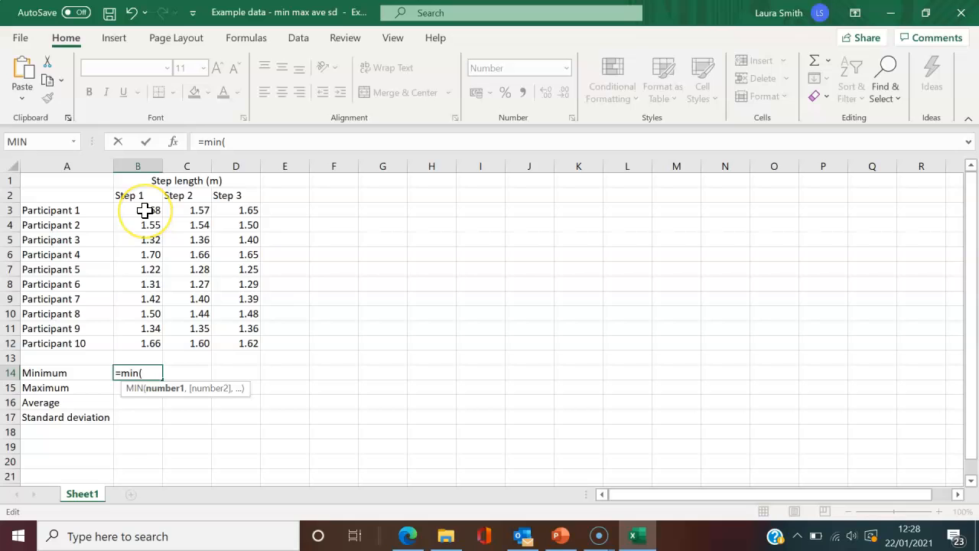
{"action": "left_click", "coordinate": [138, 210]}
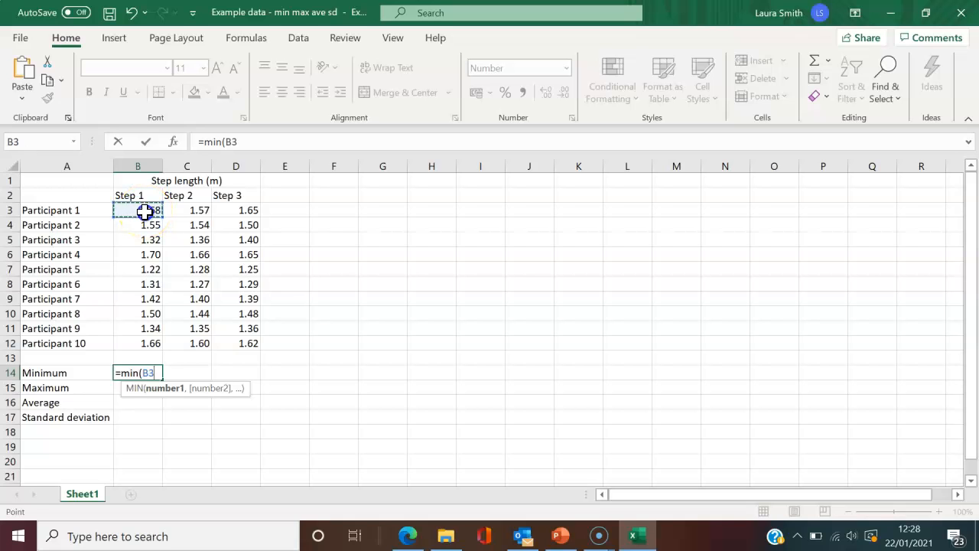
{"action": "left_click_drag", "start_coordinate": [138, 210], "coordinate": [138, 343]}
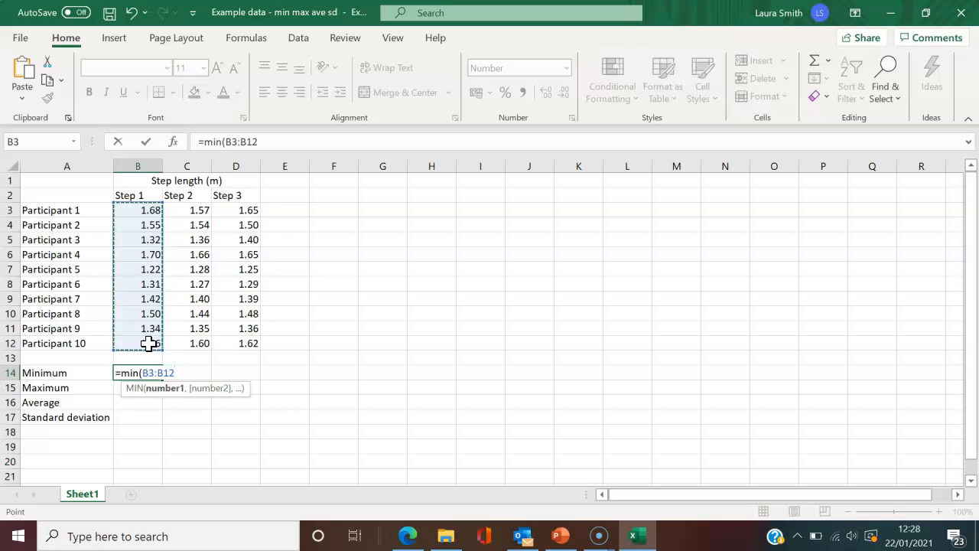
{"action": "type", "text": ")"}
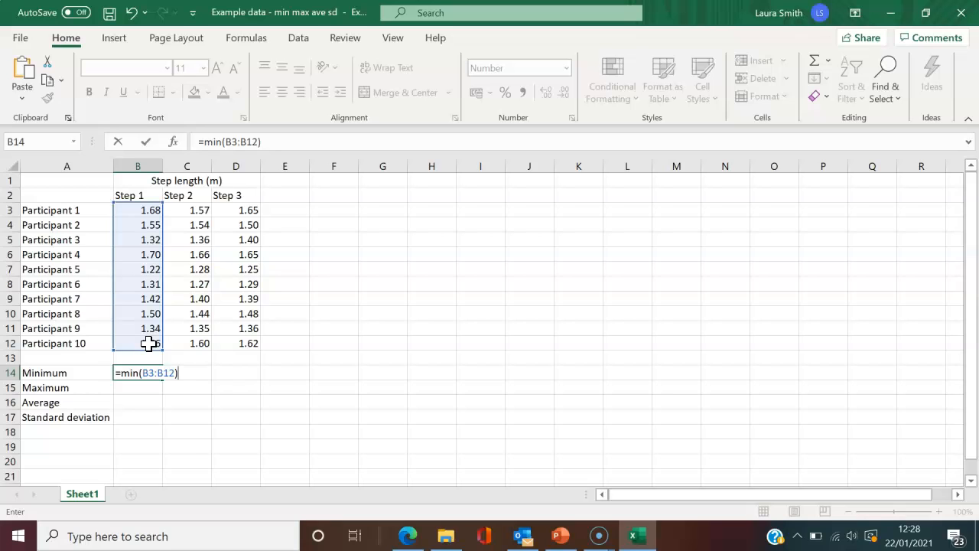
{"action": "key", "text": "Return"}
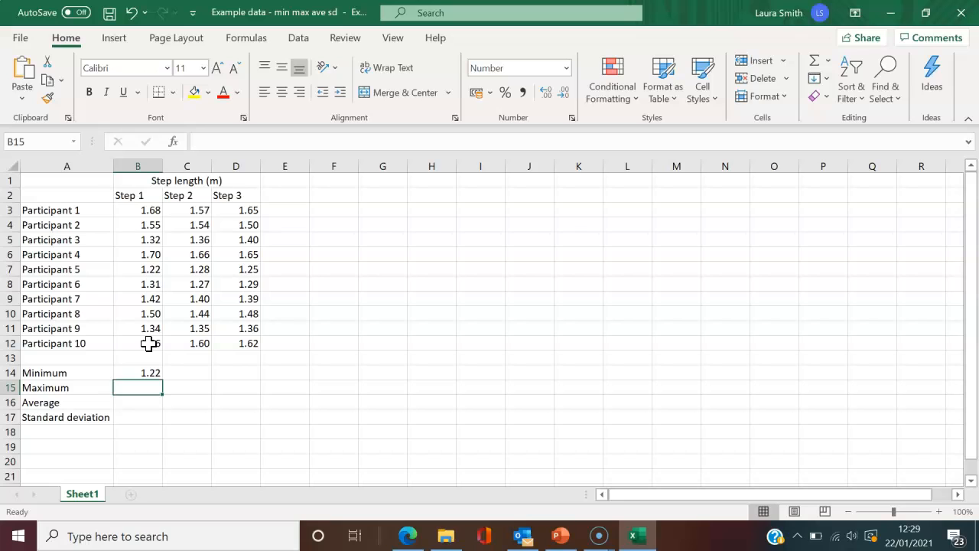
Undo the MIN formula so B14 is blank, and reselect B14.
{"action": "left_click", "coordinate": [138, 372]}
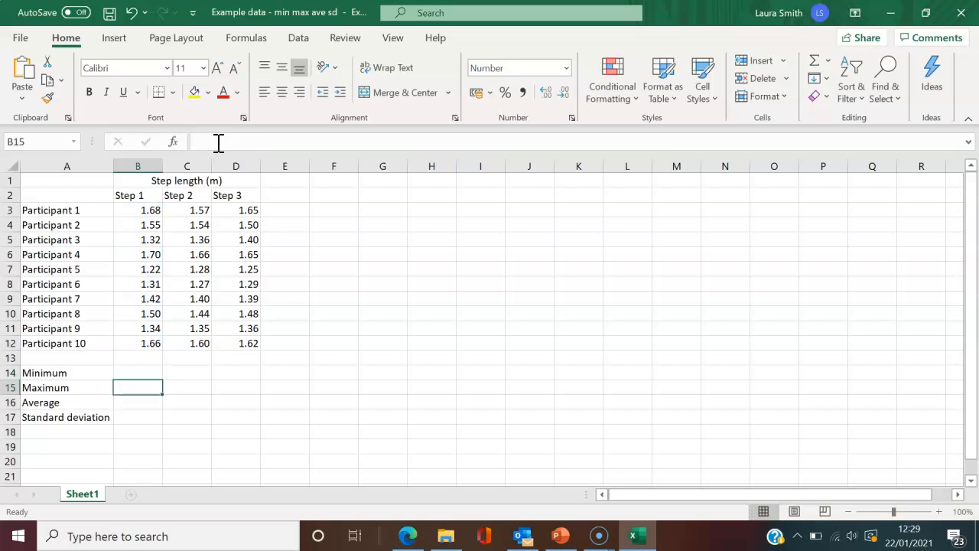
{"action": "left_click", "coordinate": [138, 373]}
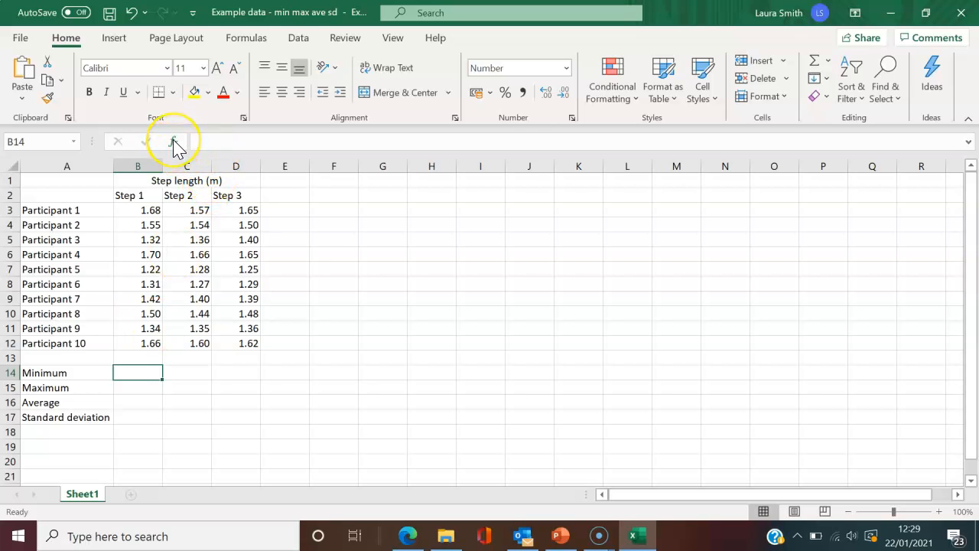
{"action": "mouse_move", "coordinate": [174, 142]}
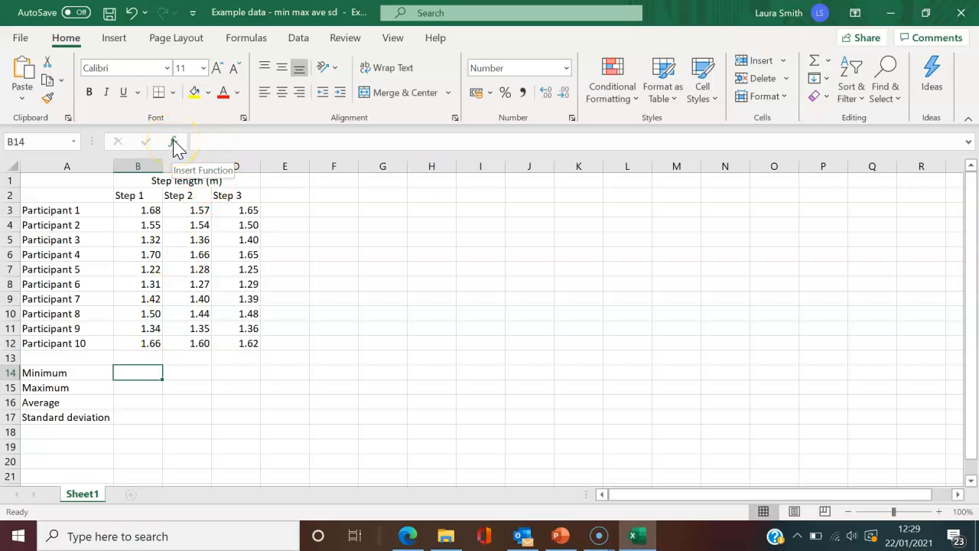
Search Insert Function for 'min' to list MIN for cell B14.
{"action": "left_click", "coordinate": [173, 141]}
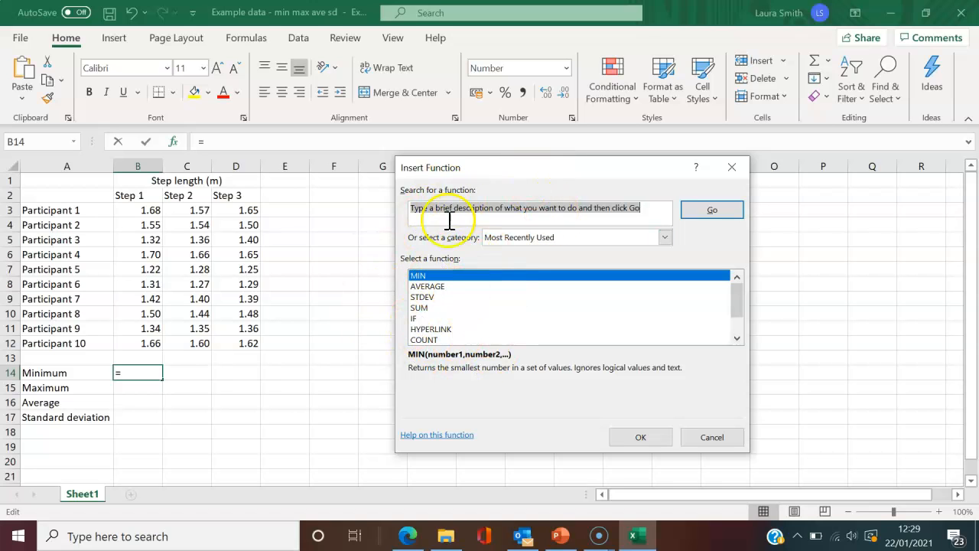
{"action": "mouse_move", "coordinate": [516, 216]}
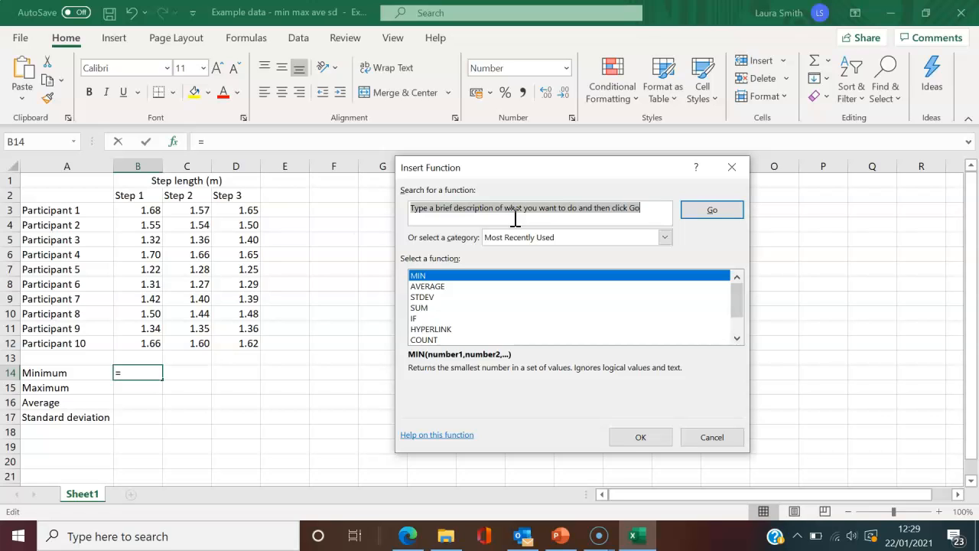
{"action": "type", "text": "min"}
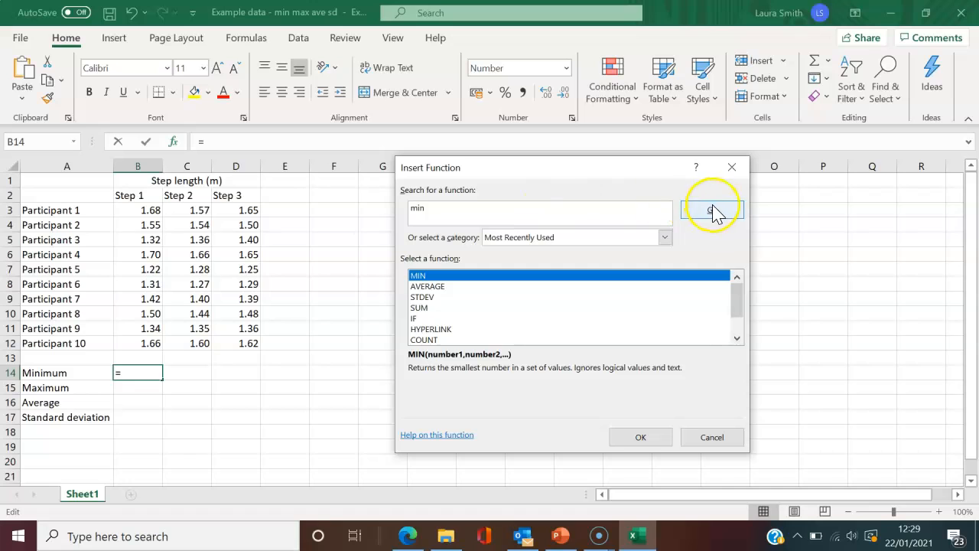
{"action": "left_click", "coordinate": [711, 209]}
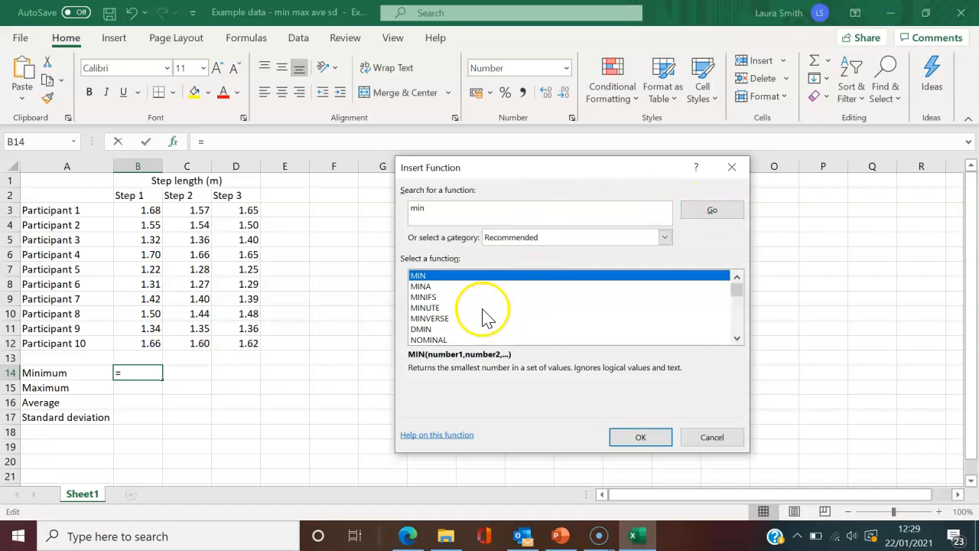
{"action": "mouse_move", "coordinate": [447, 287]}
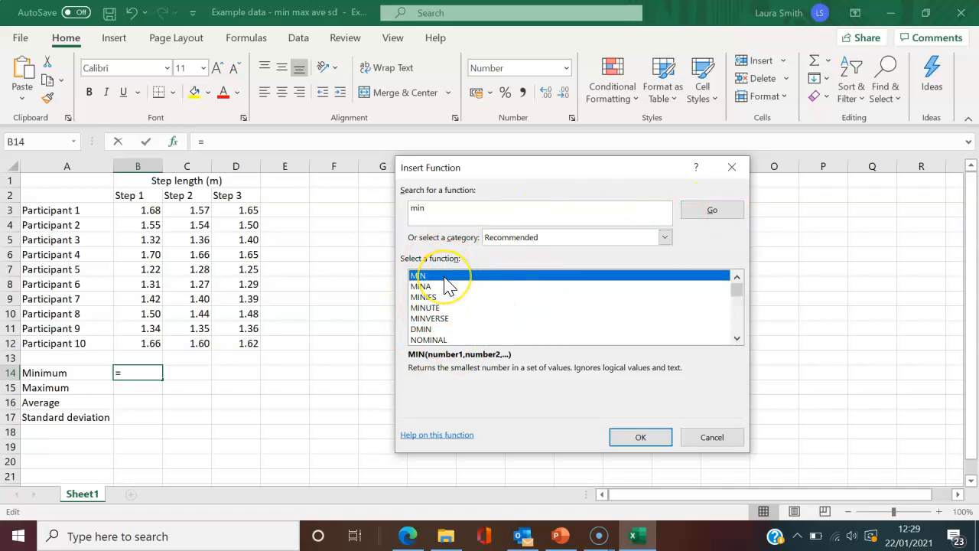
{"action": "mouse_move", "coordinate": [640, 437]}
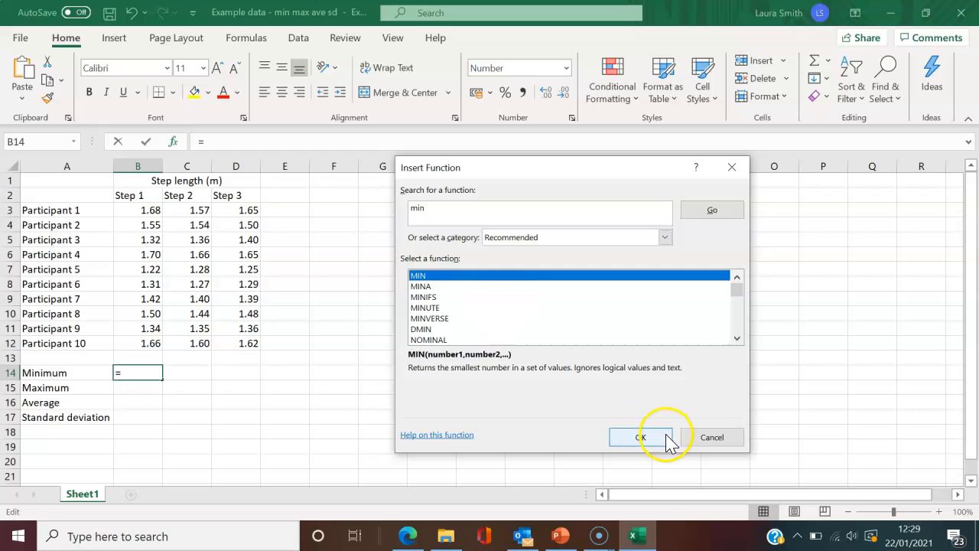
Insert MIN over B3:B12 through Function Arguments, returning 1.22 in B14.
{"action": "left_click", "coordinate": [640, 436]}
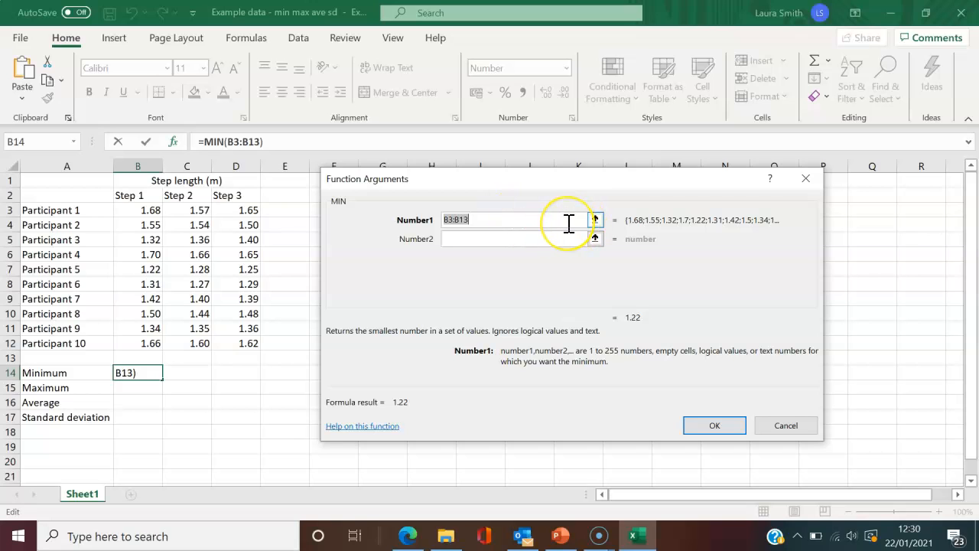
{"action": "mouse_move", "coordinate": [568, 223]}
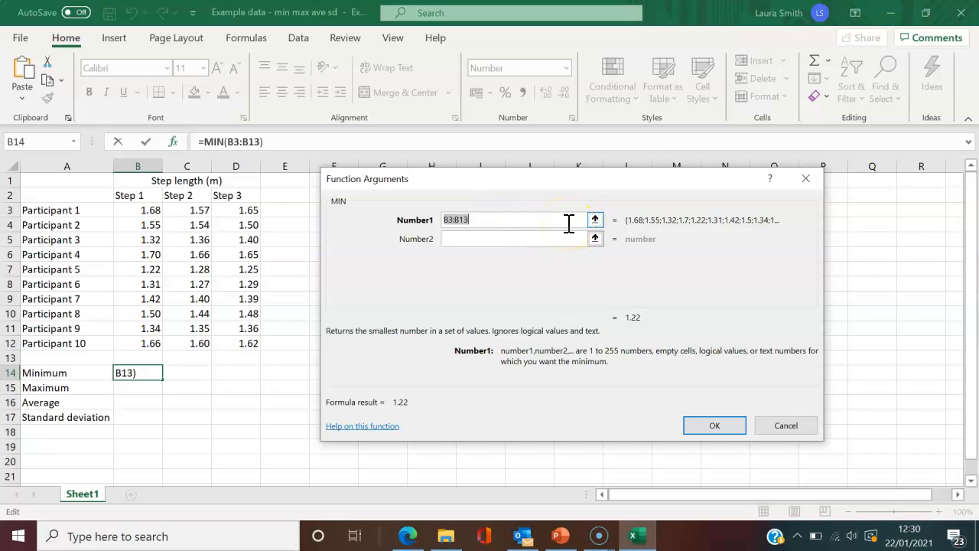
{"action": "mouse_move", "coordinate": [134, 359]}
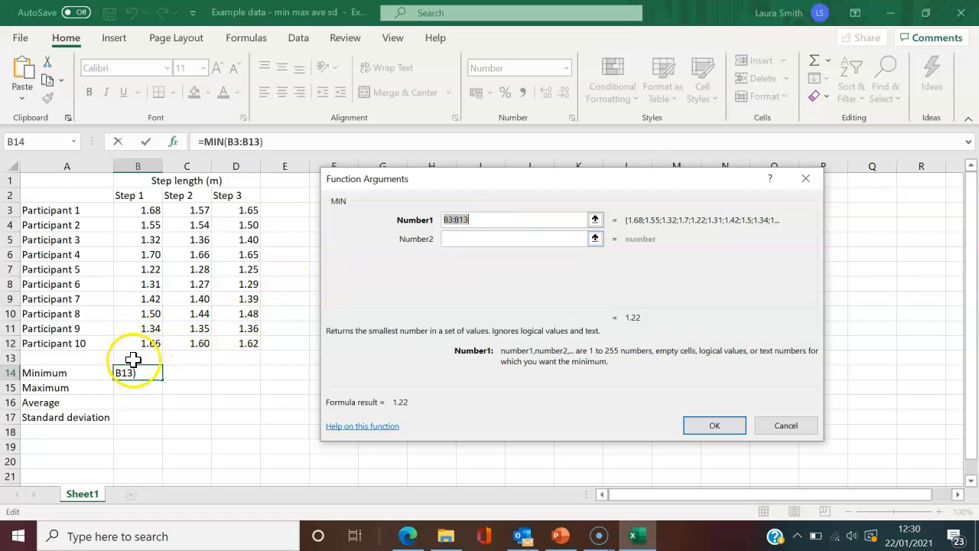
{"action": "mouse_move", "coordinate": [396, 254]}
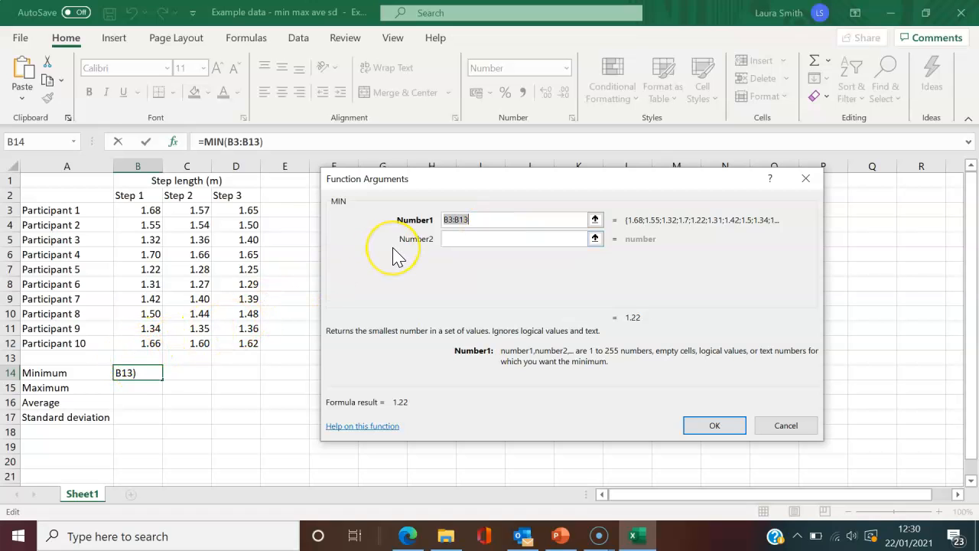
{"action": "mouse_move", "coordinate": [183, 235]}
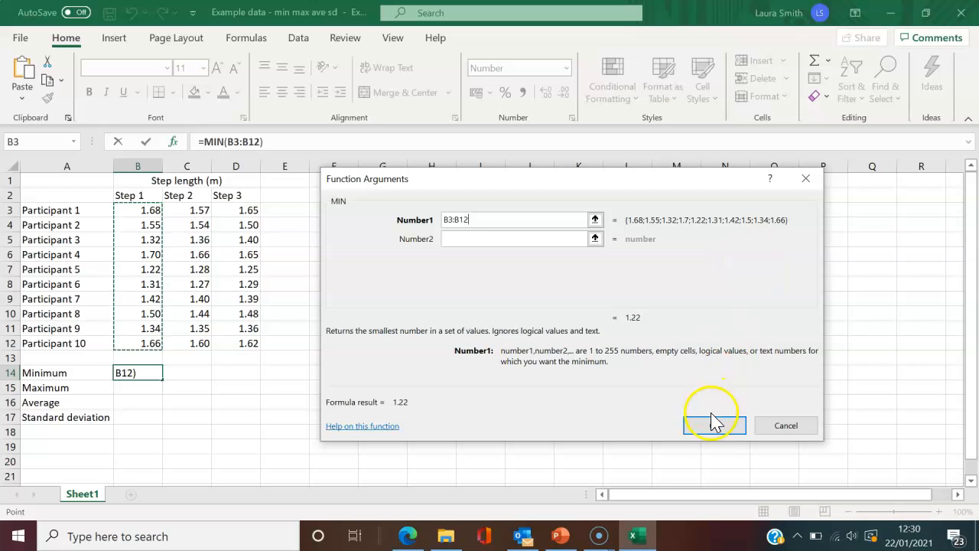
{"action": "left_click", "coordinate": [713, 425]}
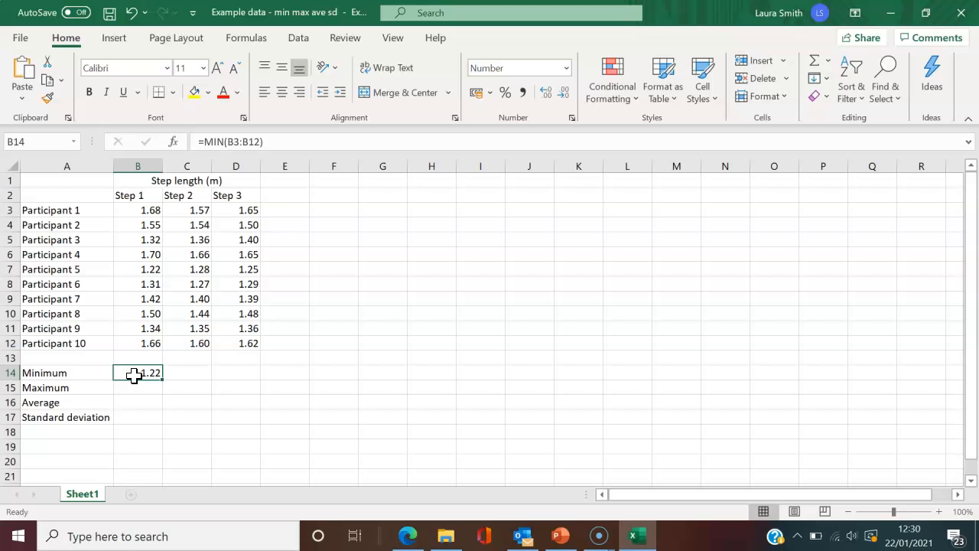
{"action": "mouse_move", "coordinate": [139, 390]}
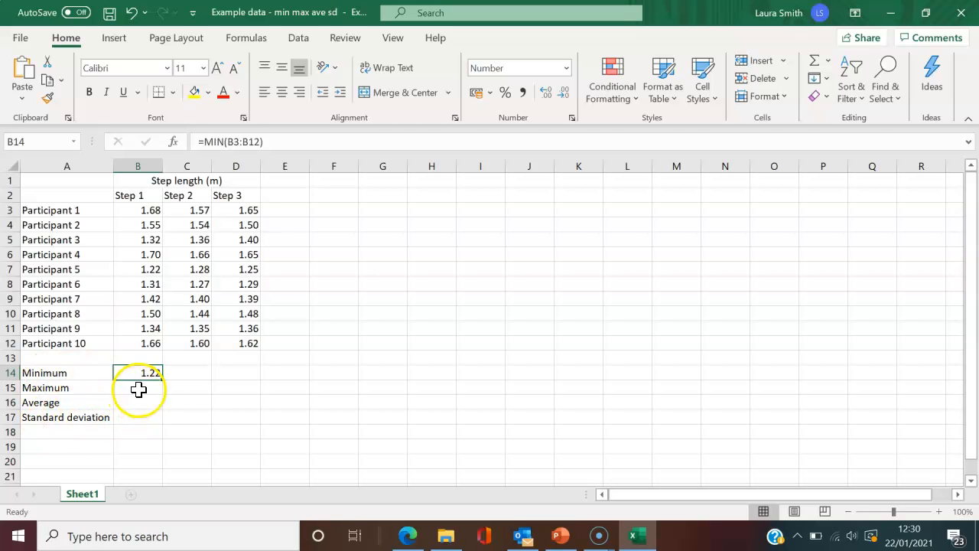
{"action": "left_click", "coordinate": [138, 387]}
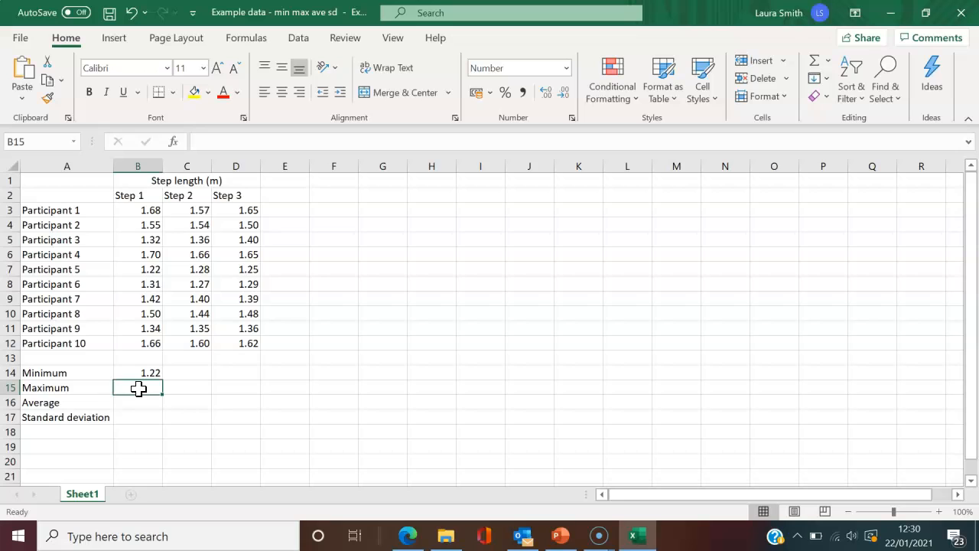
{"action": "mouse_move", "coordinate": [173, 141]}
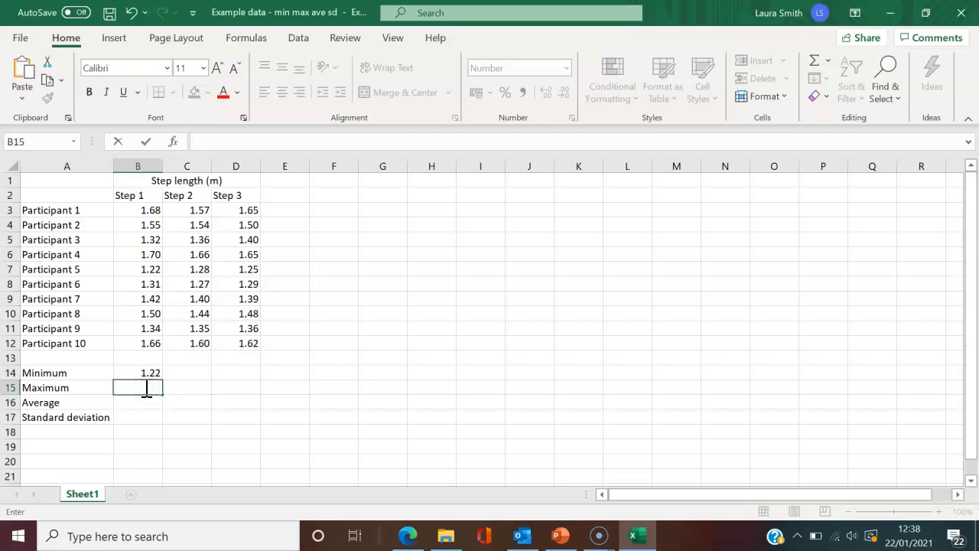
Enter =MAX(B3:B12) in B15, showing the Step 1 maximum 1.70.
{"action": "type", "text": "="}
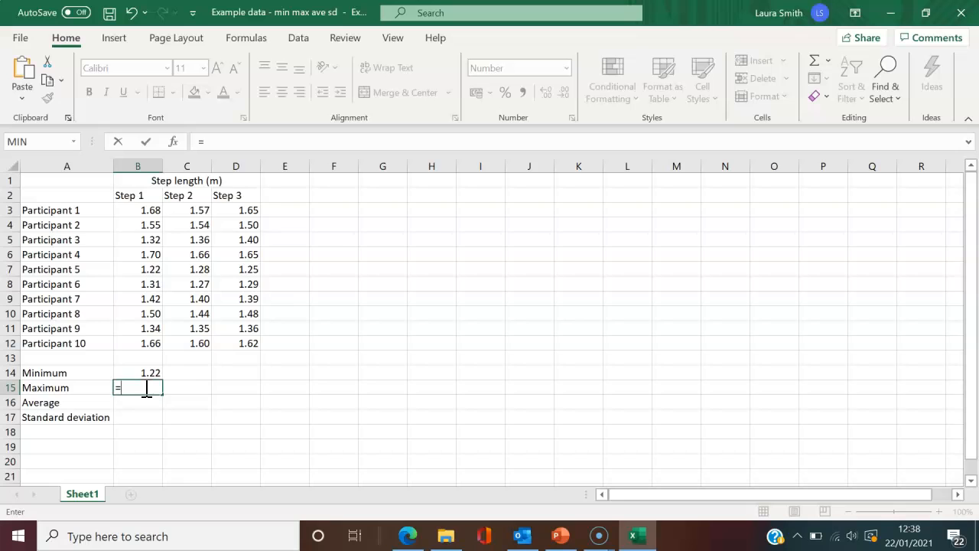
{"action": "type", "text": "max("}
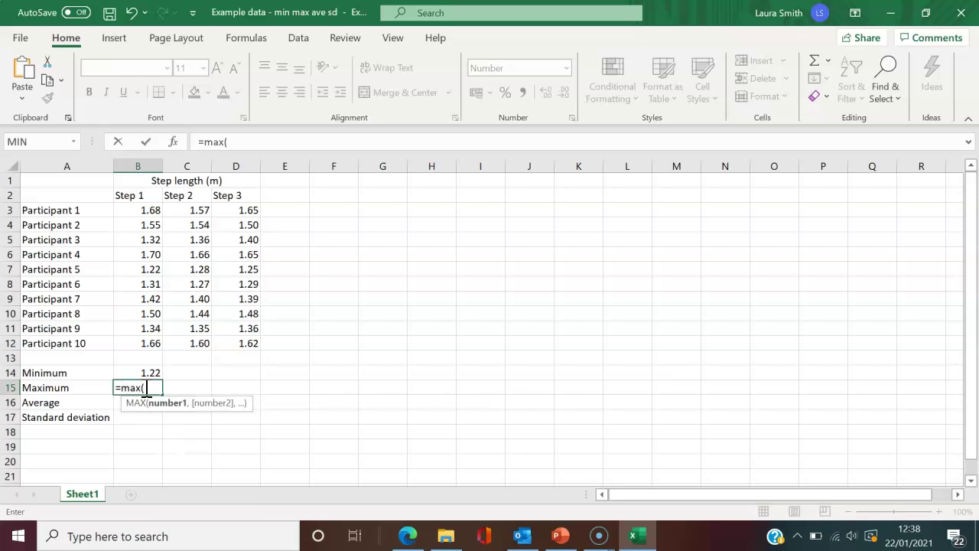
{"action": "mouse_move", "coordinate": [151, 210]}
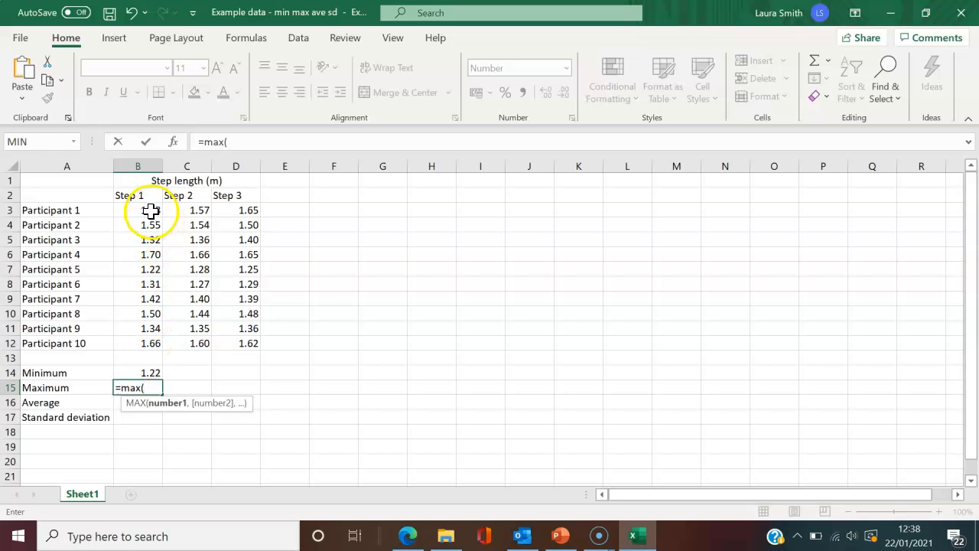
{"action": "left_click_drag", "start_coordinate": [138, 210], "coordinate": [137, 298]}
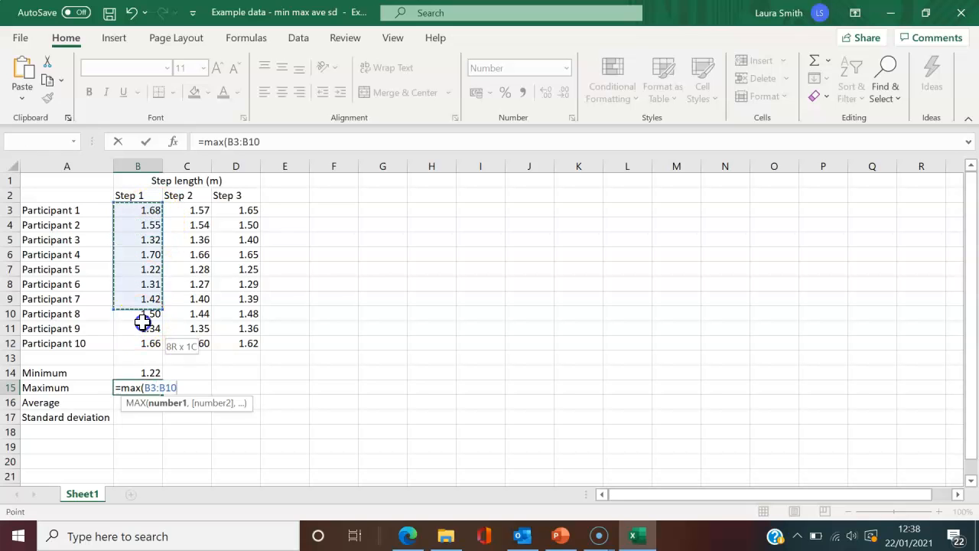
{"action": "left_click_drag", "start_coordinate": [138, 314], "coordinate": [138, 343]}
{"action": "type", "text": "2)"}
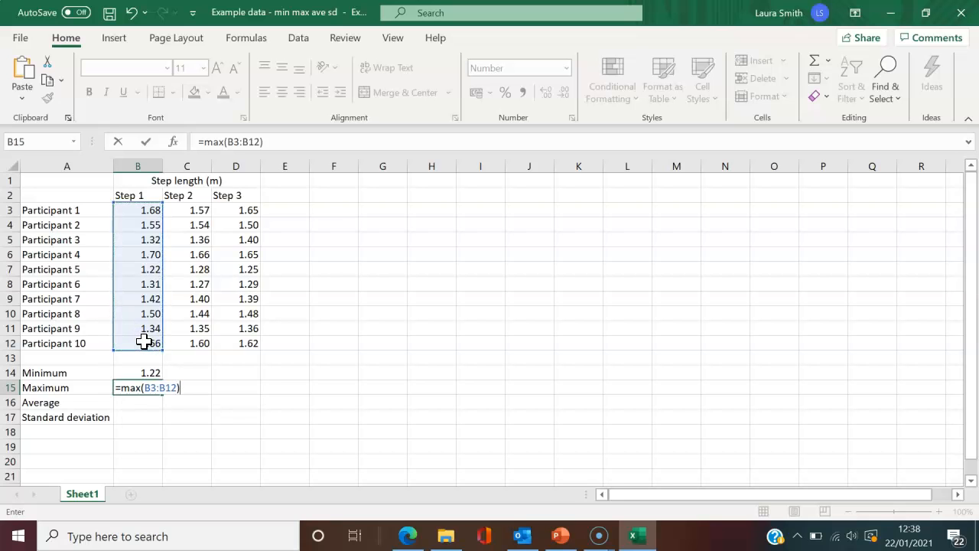
{"action": "key", "text": "Return"}
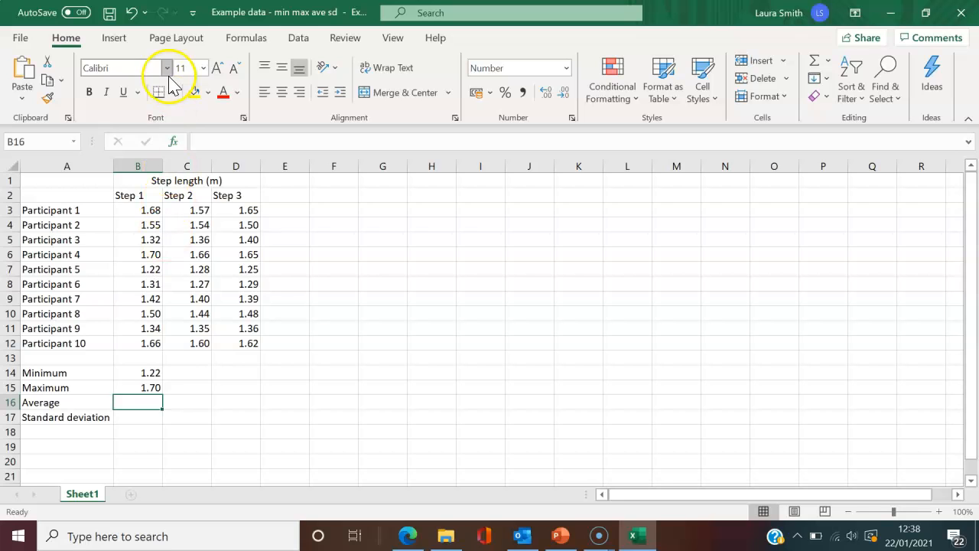
{"action": "mouse_move", "coordinate": [174, 142]}
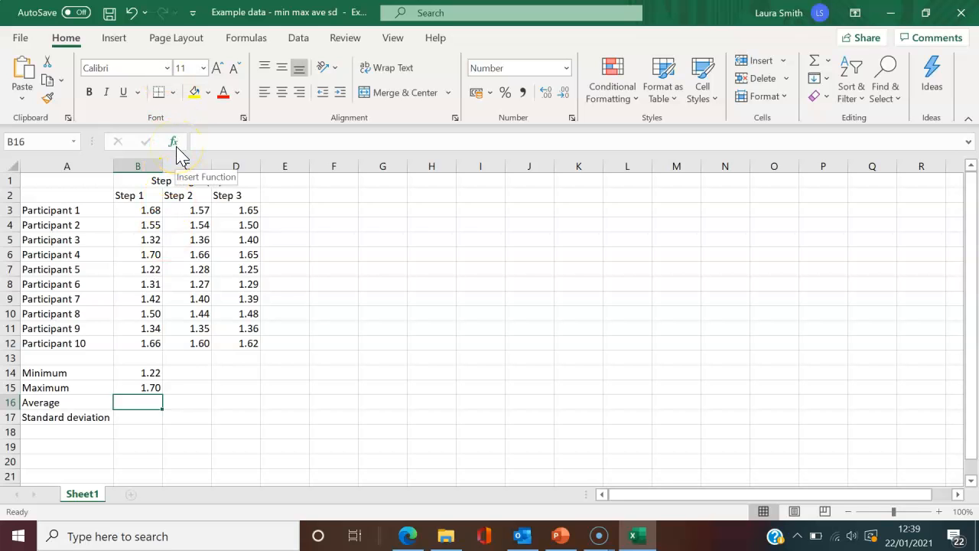
Enter =AVERAGE(B3:B12) in B16, showing the Step 1 mean 1.47.
{"action": "type", "text": "="}
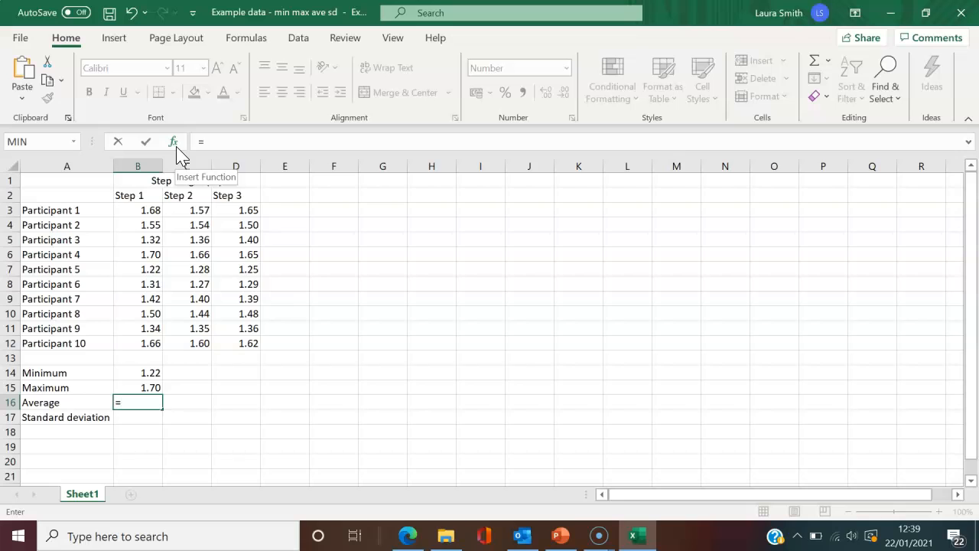
{"action": "type", "text": "average("}
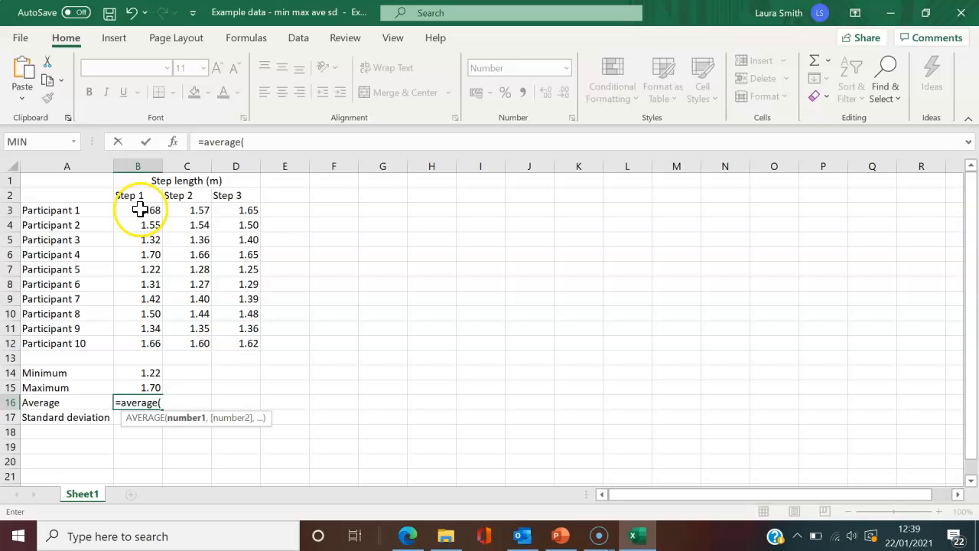
{"action": "left_click_drag", "start_coordinate": [137, 209], "coordinate": [137, 328]}
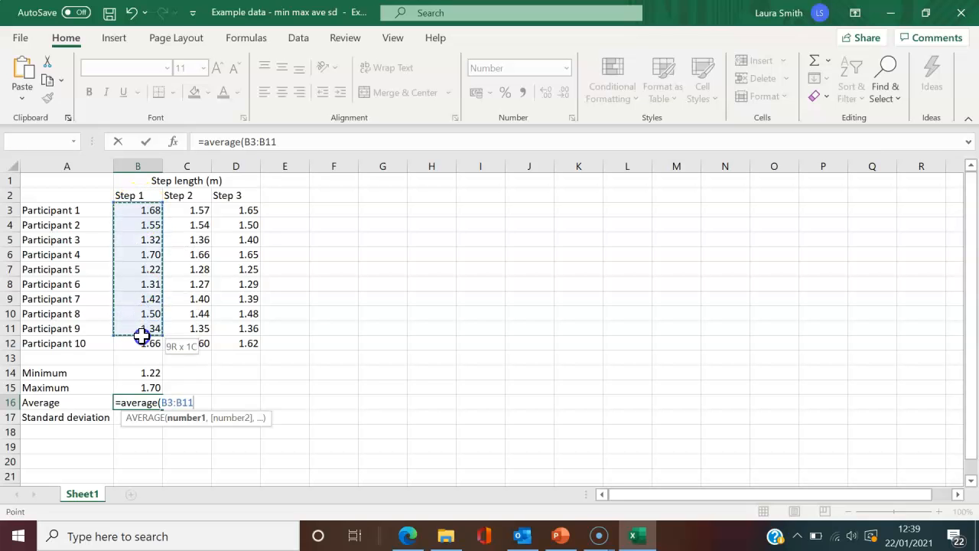
{"action": "left_click_drag", "start_coordinate": [138, 321], "coordinate": [137, 343]}
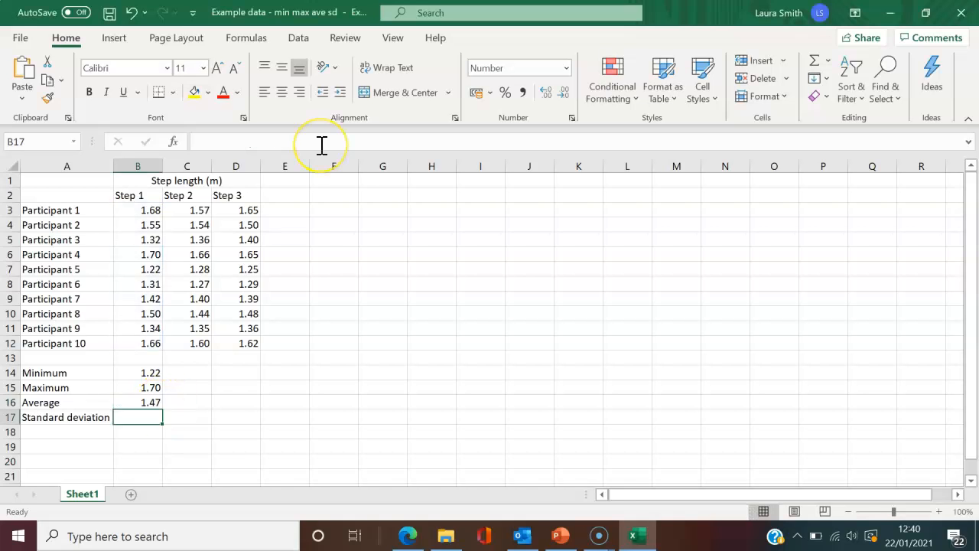
{"action": "mouse_move", "coordinate": [321, 145]}
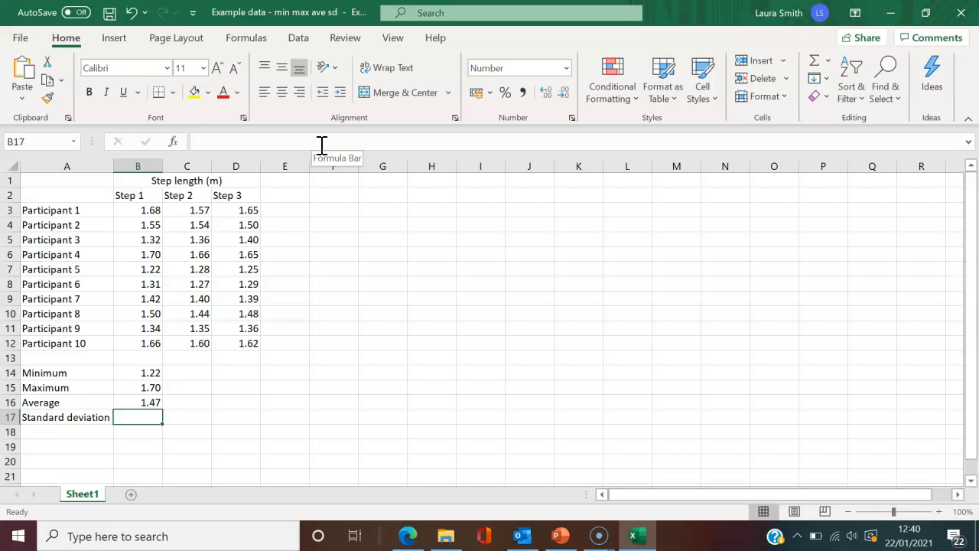
Enter =STDEV(B3:B12) in B17, showing the Step 1 standard deviation 0.17.
{"action": "type", "text": "="}
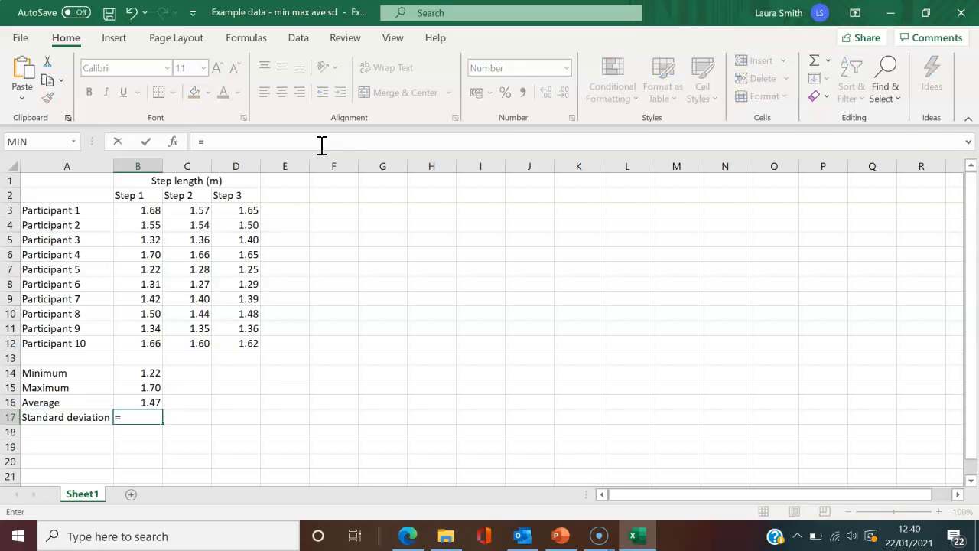
{"action": "type", "text": "st"}
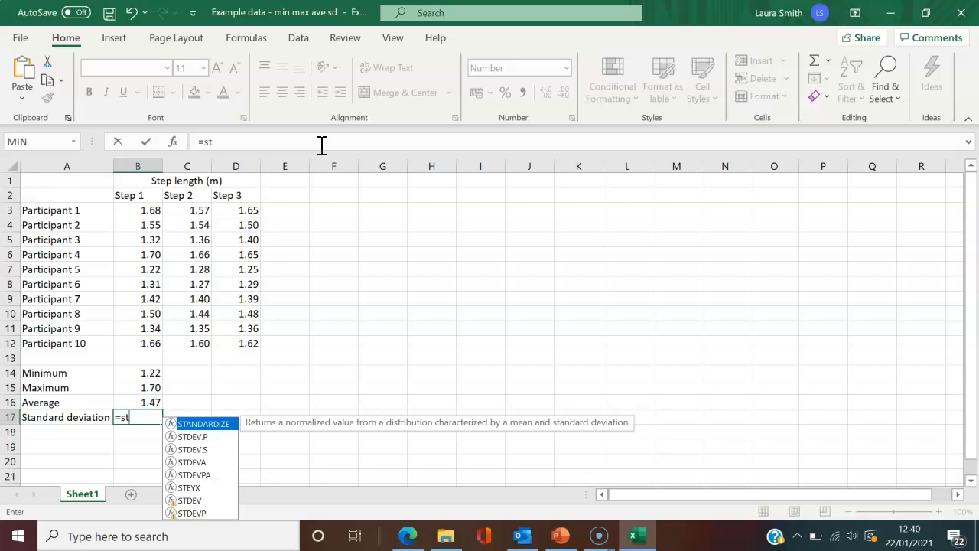
{"action": "mouse_move", "coordinate": [218, 272]}
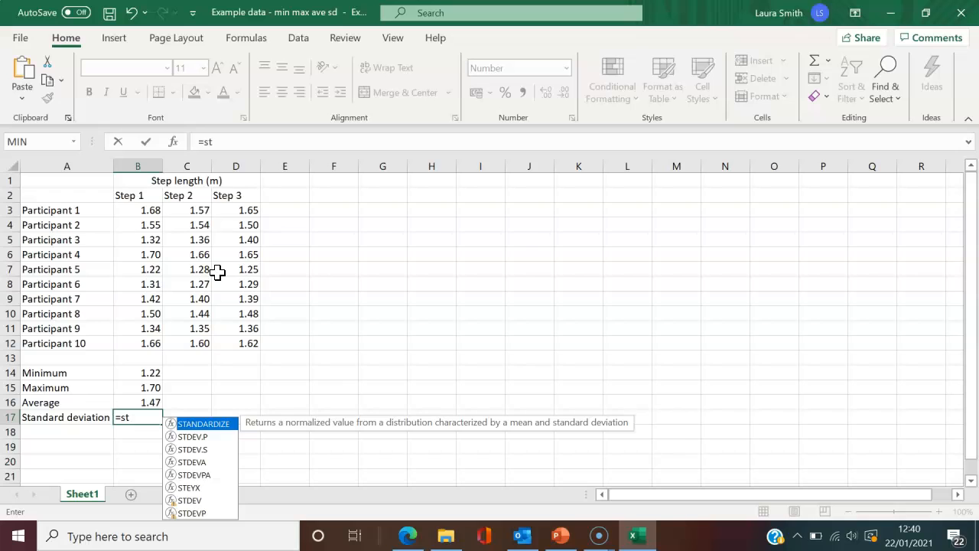
{"action": "type", "text": "dev("}
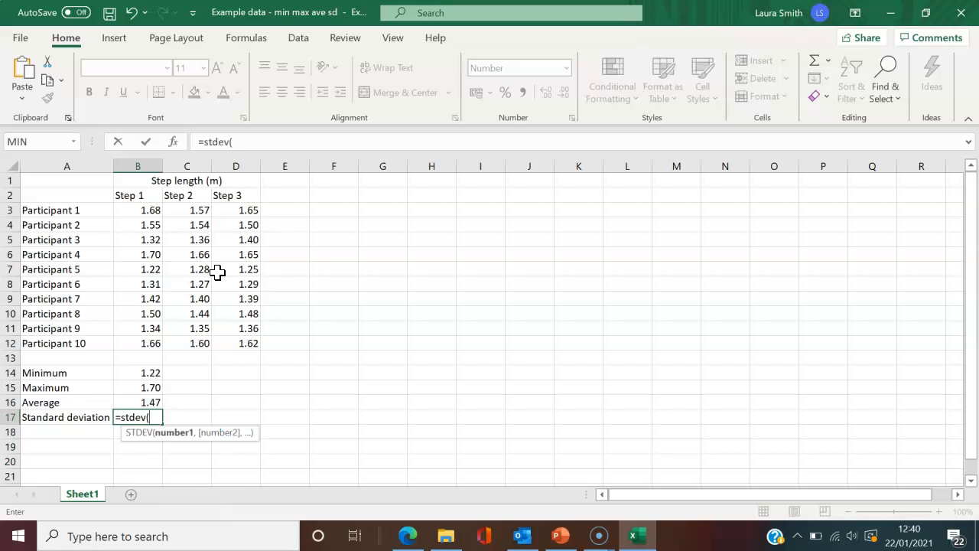
{"action": "mouse_move", "coordinate": [147, 210]}
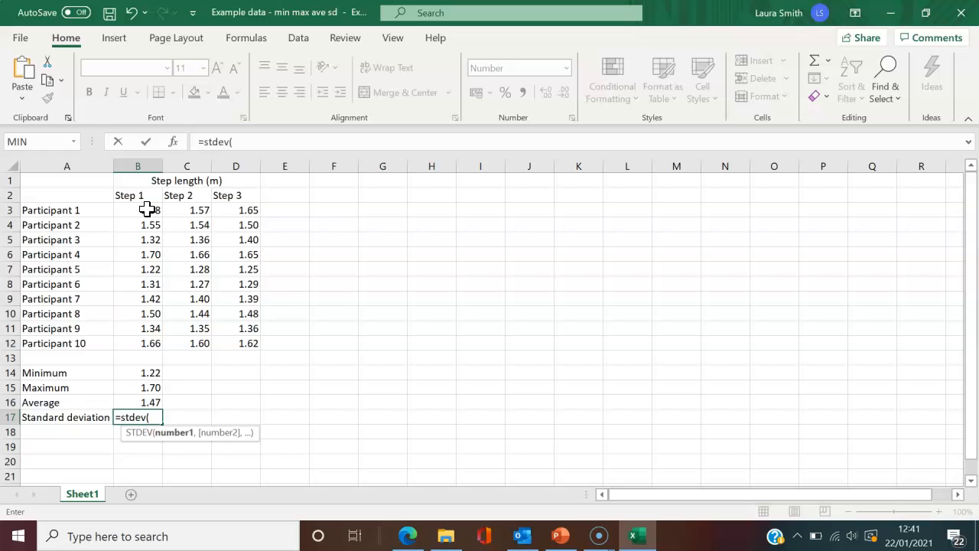
{"action": "left_click_drag", "start_coordinate": [138, 209], "coordinate": [137, 342]}
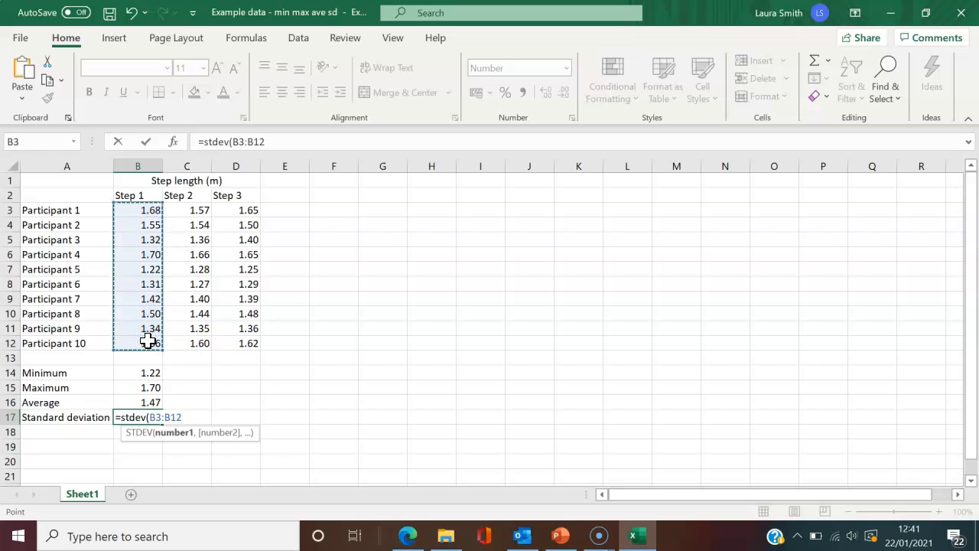
{"action": "type", "text": ")"}
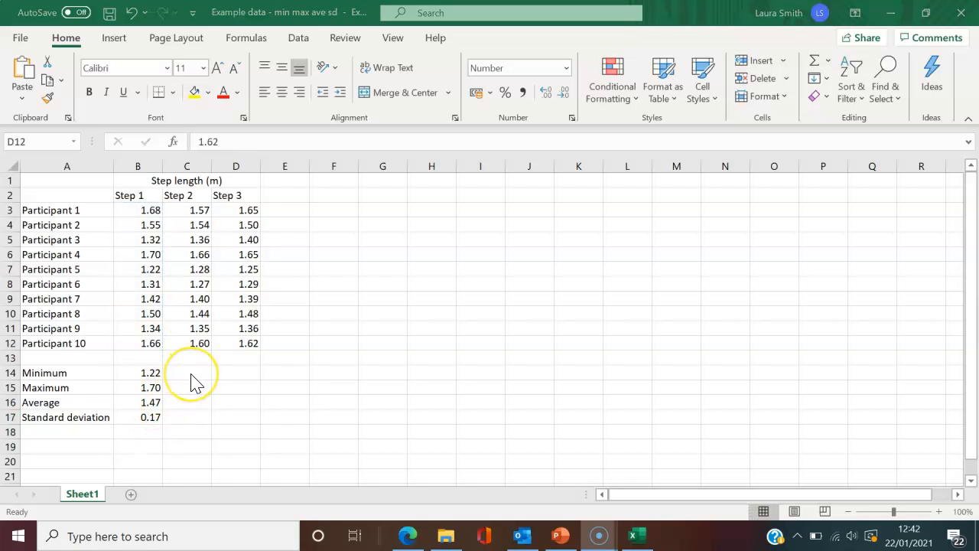
{"action": "mouse_move", "coordinate": [222, 371]}
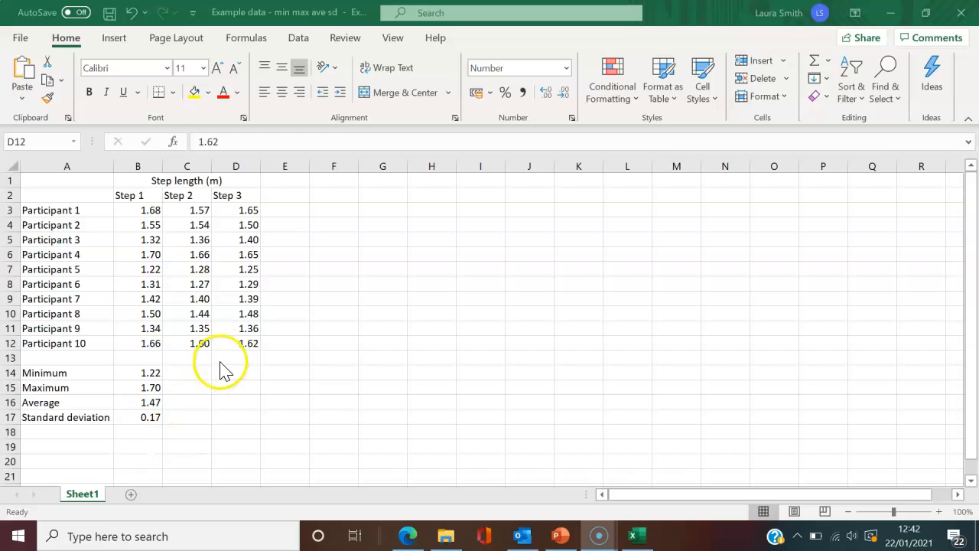
{"action": "mouse_move", "coordinate": [193, 375]}
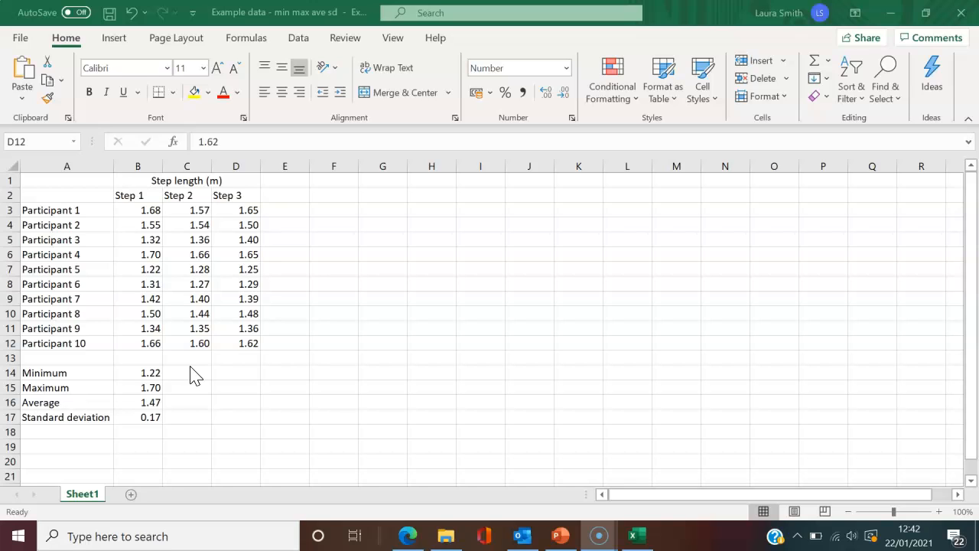
{"action": "left_click", "coordinate": [236, 343]}
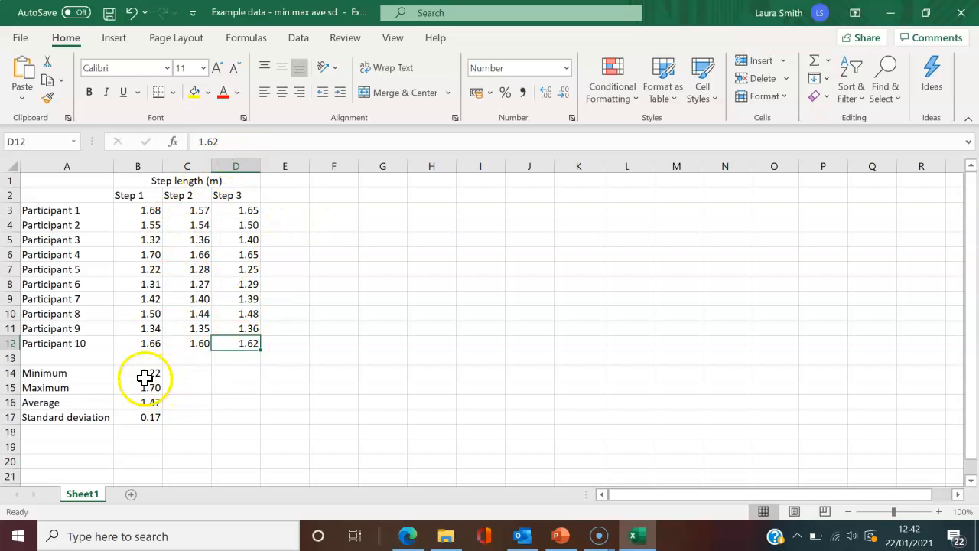
{"action": "left_click", "coordinate": [138, 372]}
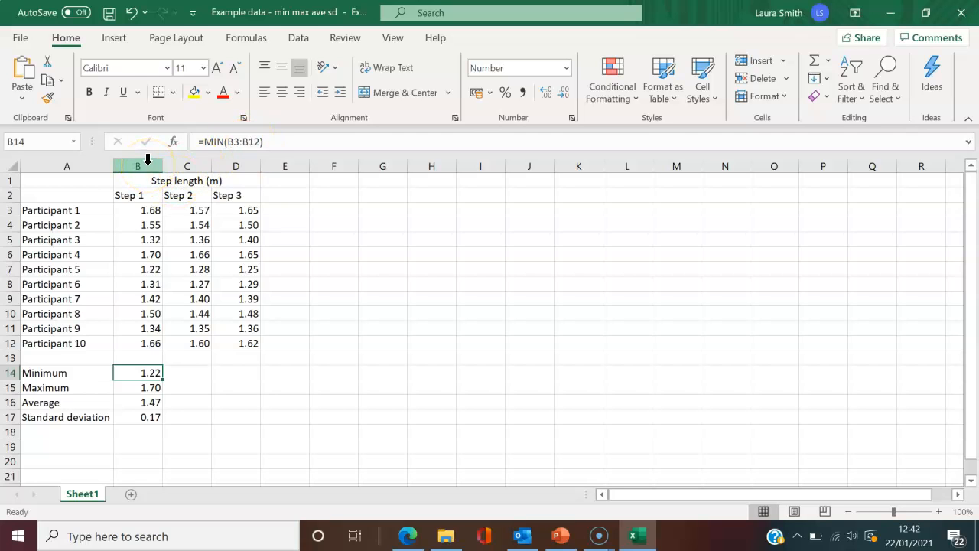
{"action": "mouse_move", "coordinate": [187, 166]}
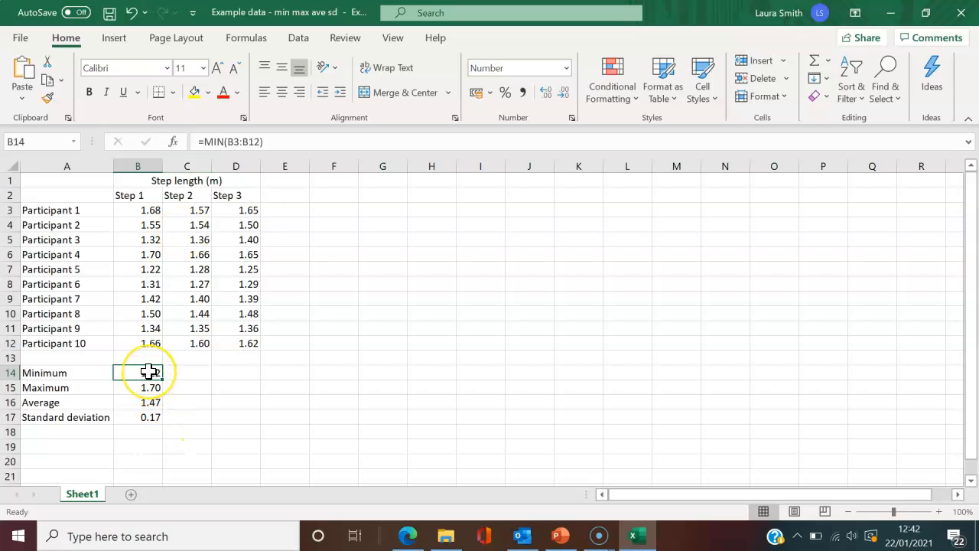
Fill B14:B17 right through column D, giving Step 2 and Step 3 summaries.
{"action": "left_click_drag", "start_coordinate": [137, 372], "coordinate": [138, 387]}
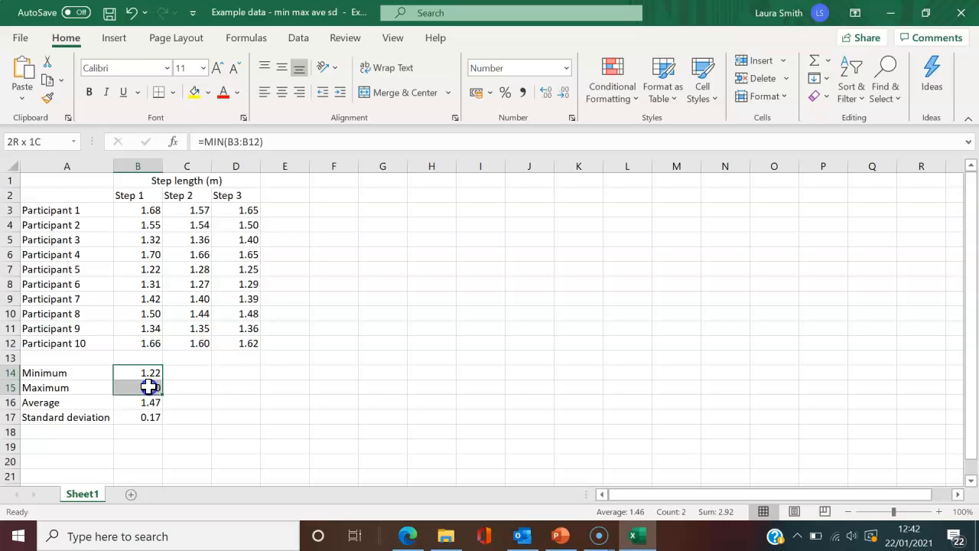
{"action": "left_click_drag", "start_coordinate": [137, 372], "coordinate": [138, 416]}
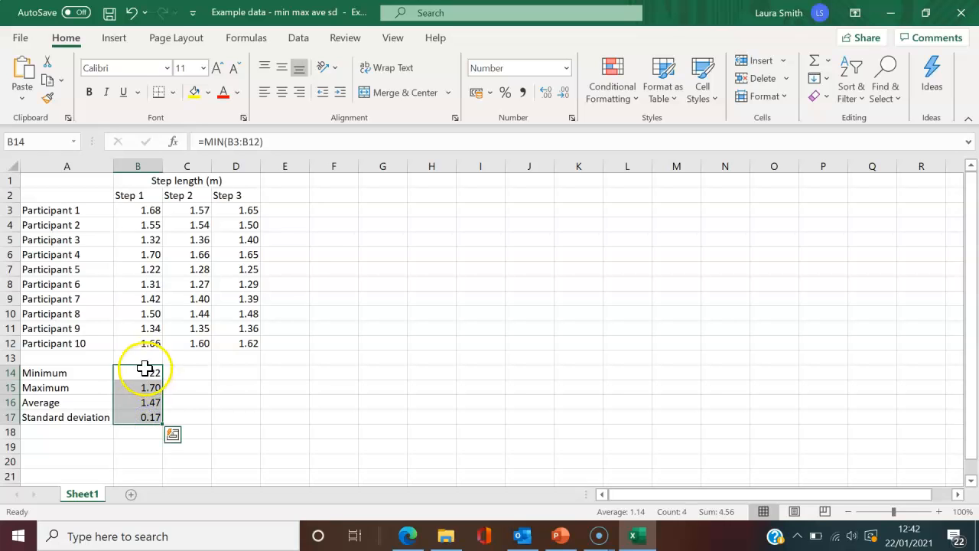
{"action": "left_click", "coordinate": [137, 372]}
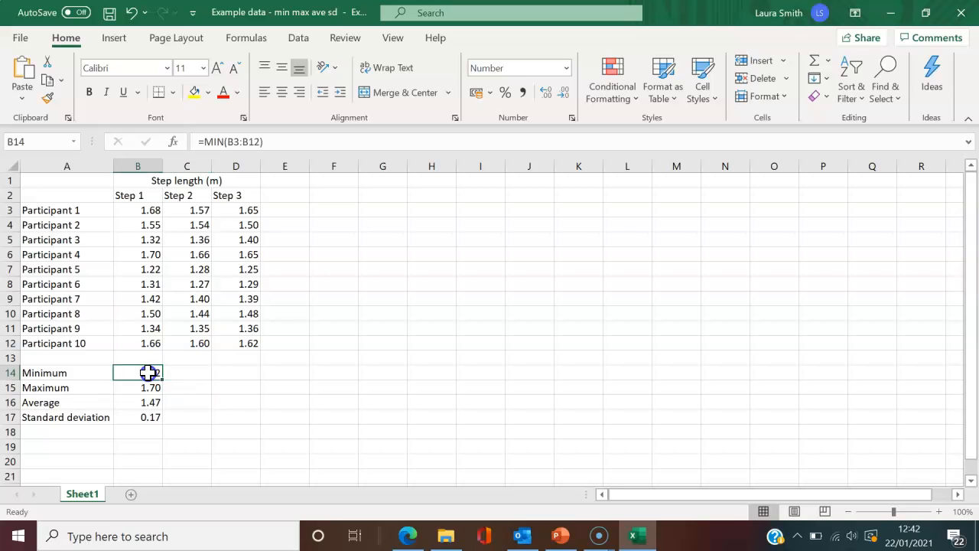
{"action": "left_click_drag", "start_coordinate": [138, 372], "coordinate": [137, 417]}
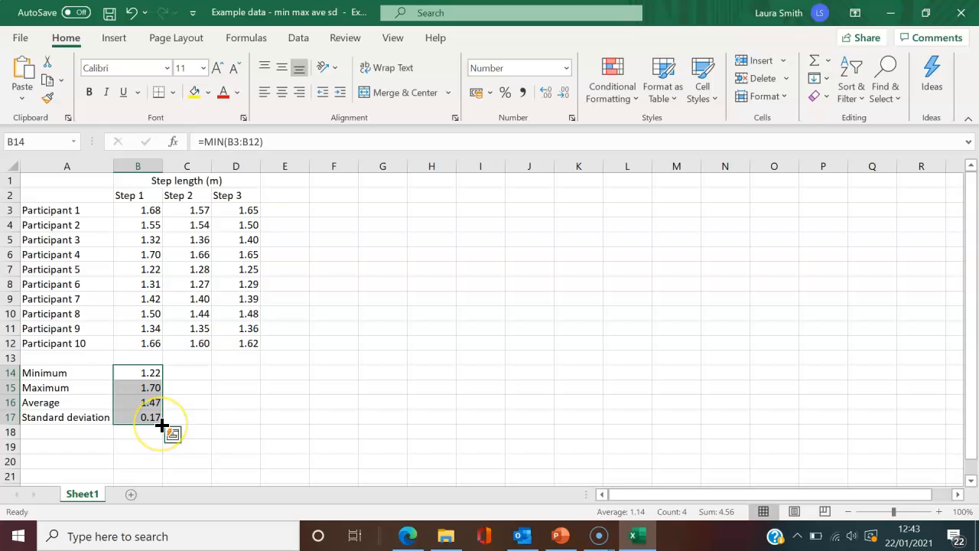
{"action": "left_click_drag", "start_coordinate": [161, 425], "coordinate": [229, 425]}
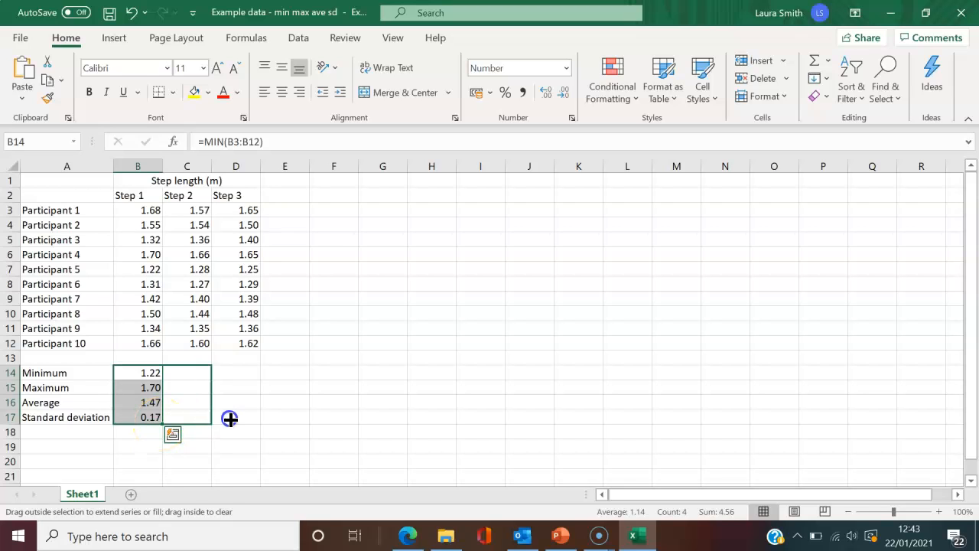
{"action": "left_click_drag", "start_coordinate": [229, 419], "coordinate": [252, 416]}
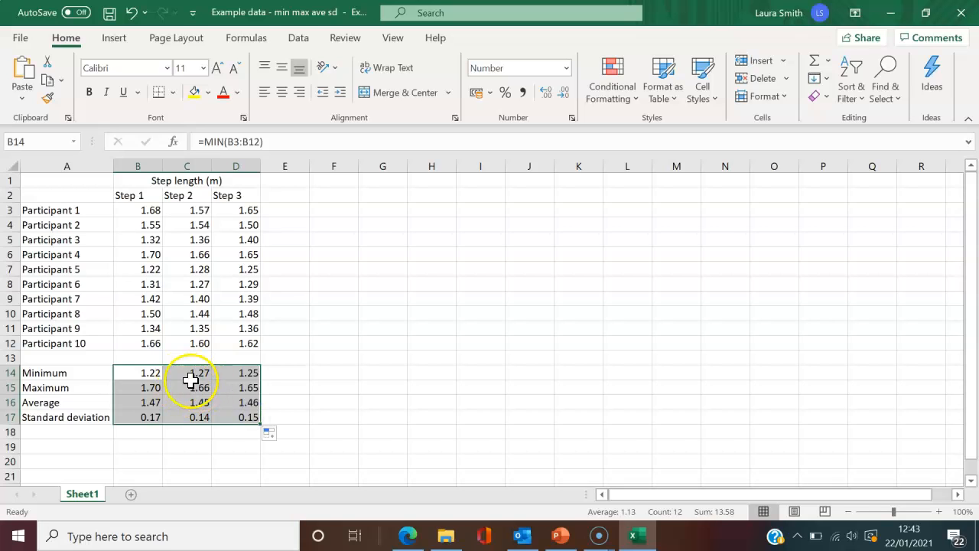
{"action": "left_click", "coordinate": [137, 373]}
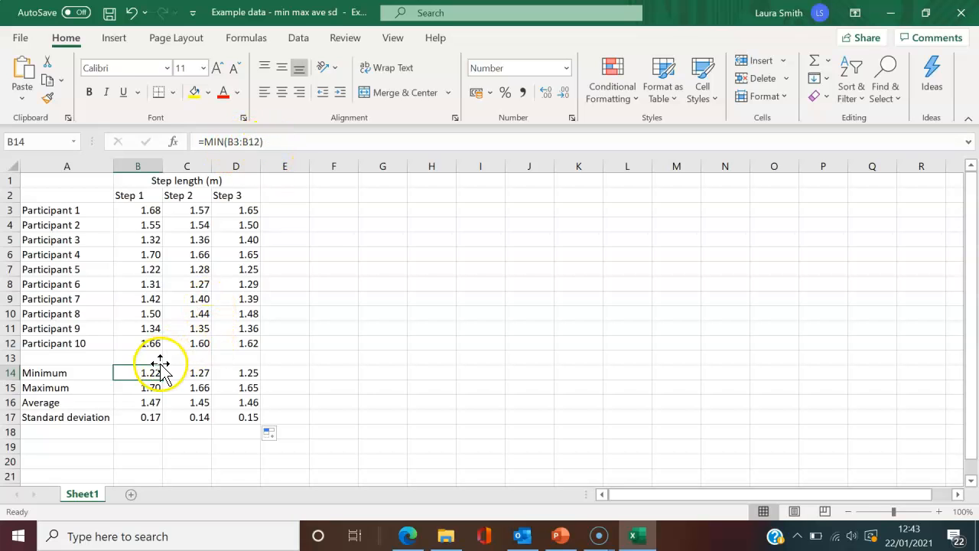
{"action": "left_click", "coordinate": [187, 372]}
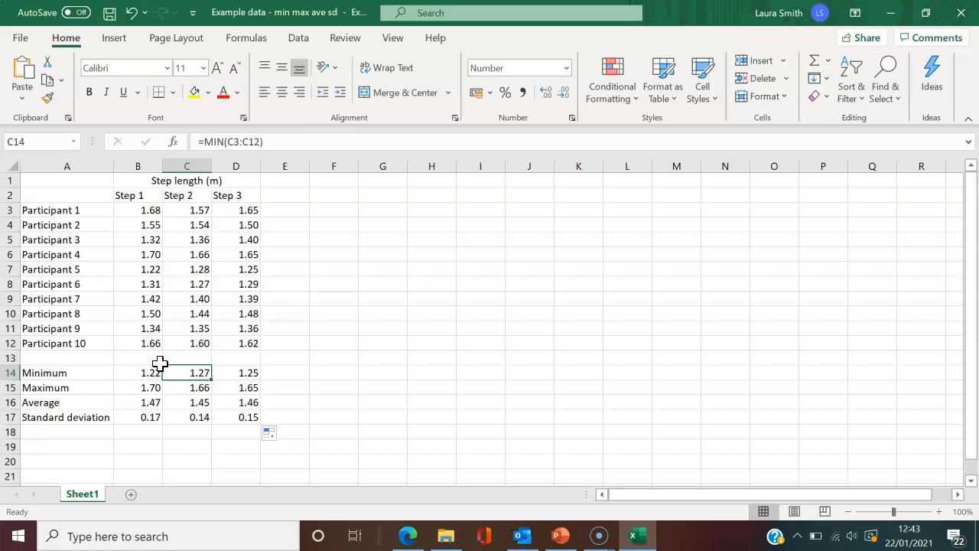
{"action": "mouse_move", "coordinate": [355, 273]}
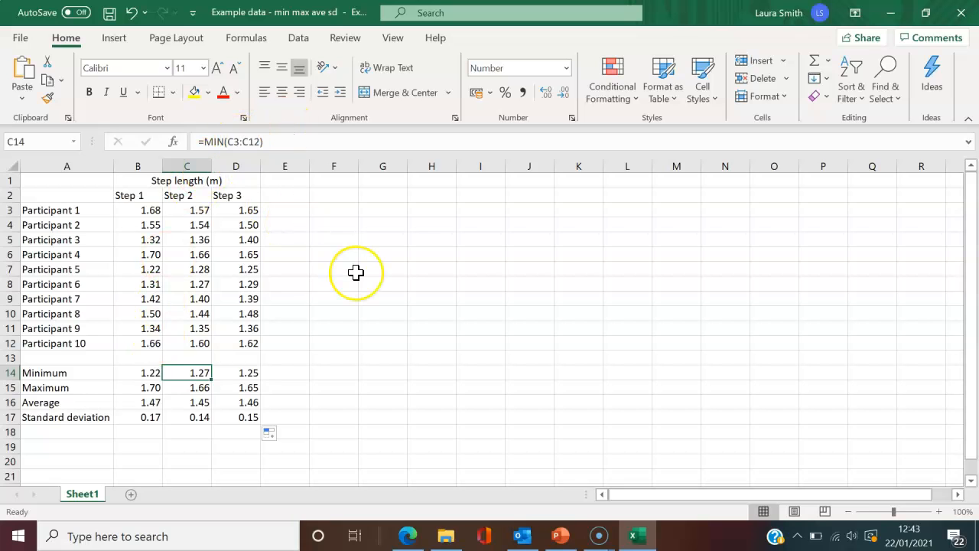
{"action": "left_click", "coordinate": [137, 387]}
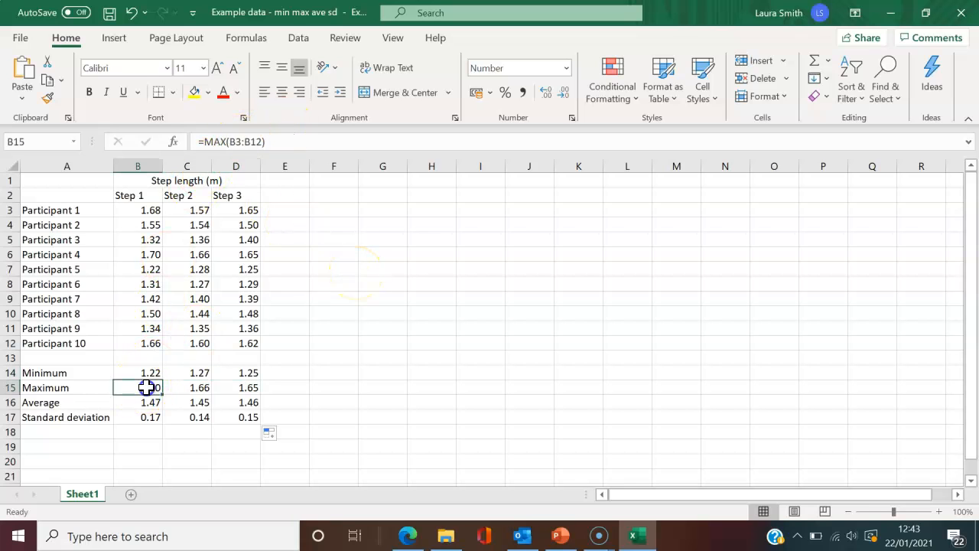
{"action": "left_click", "coordinate": [235, 387]}
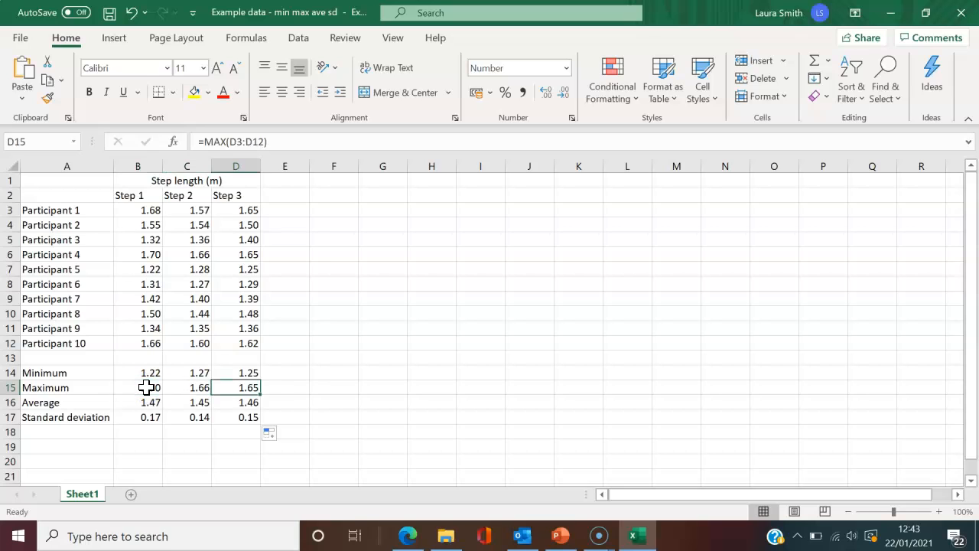
{"action": "left_click", "coordinate": [137, 402]}
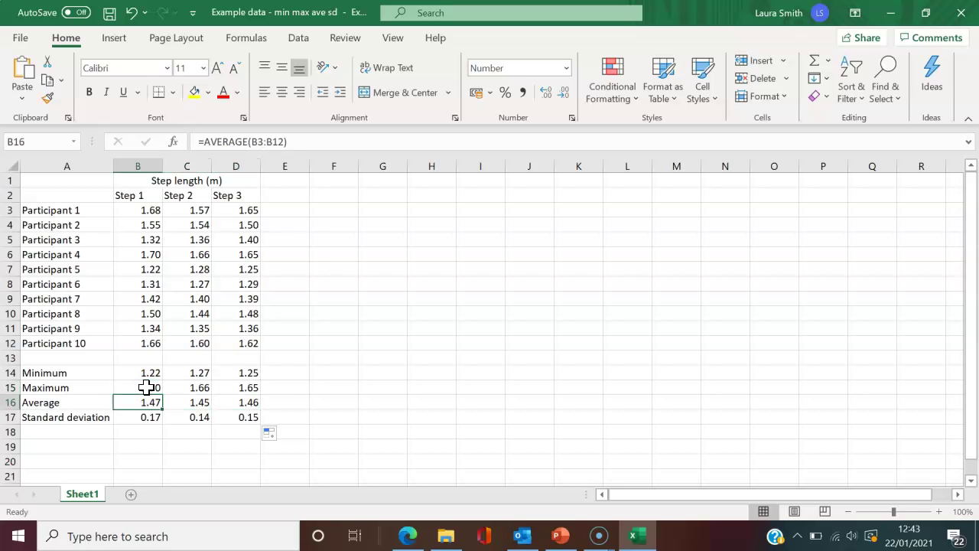
{"action": "left_click", "coordinate": [383, 328]}
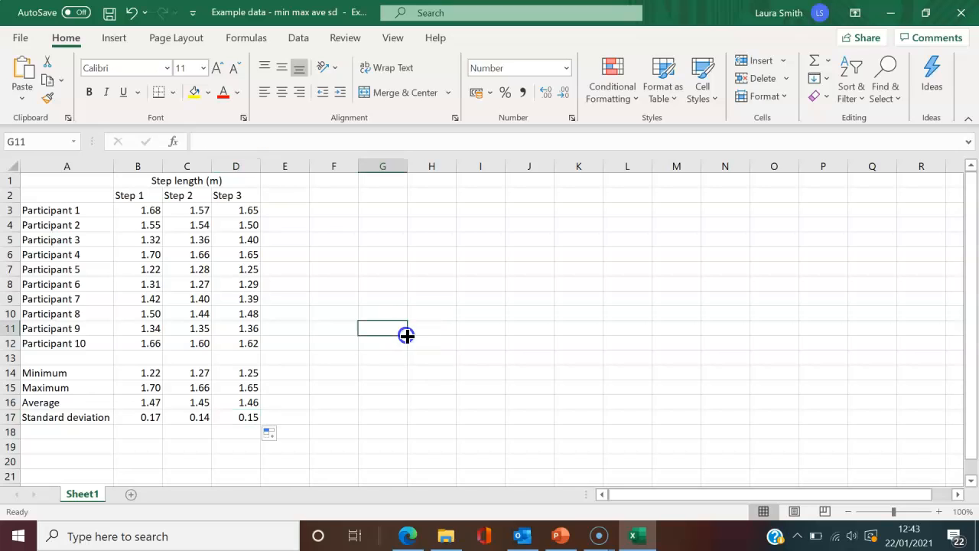